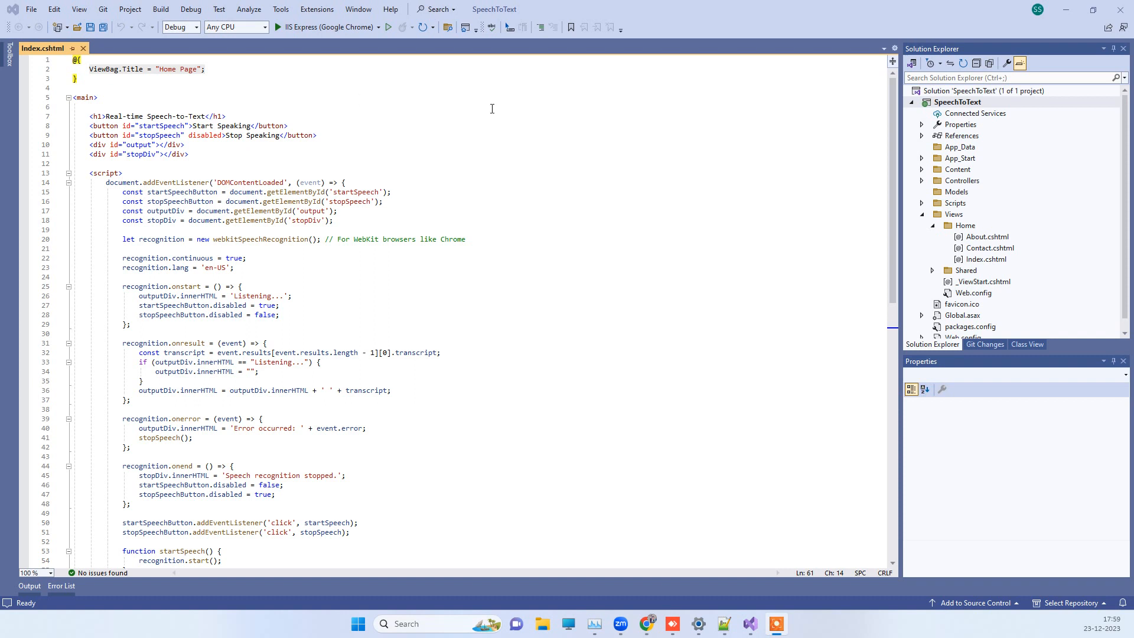
mouse_move(555, 143)
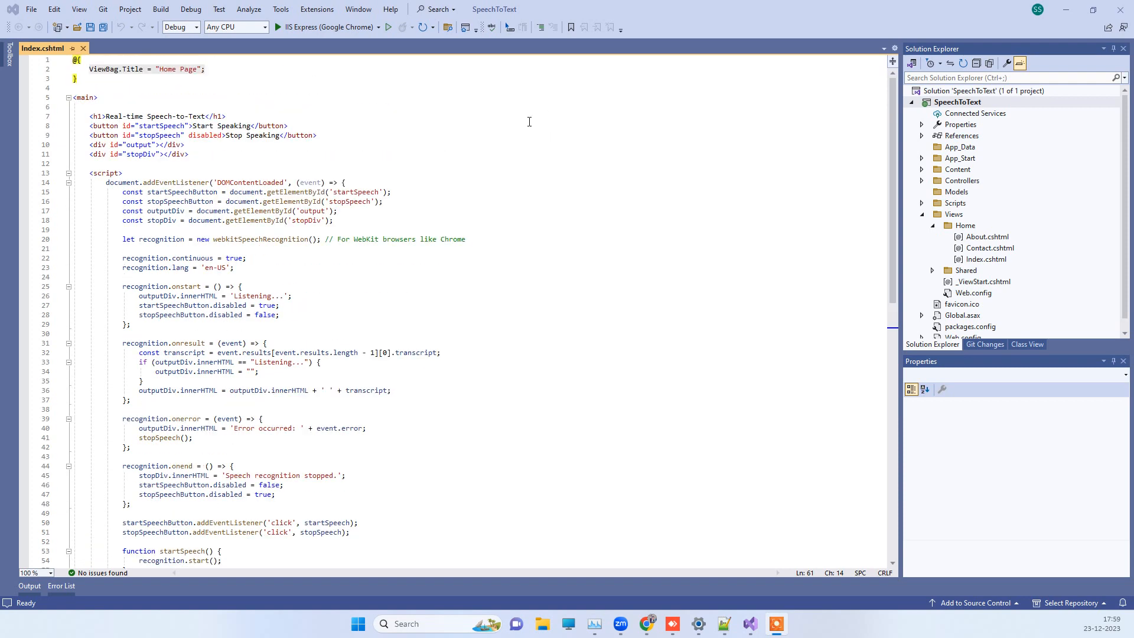
Scroll through the Index.cshtml code to review the speech-to-text script.
scroll(down, 3)
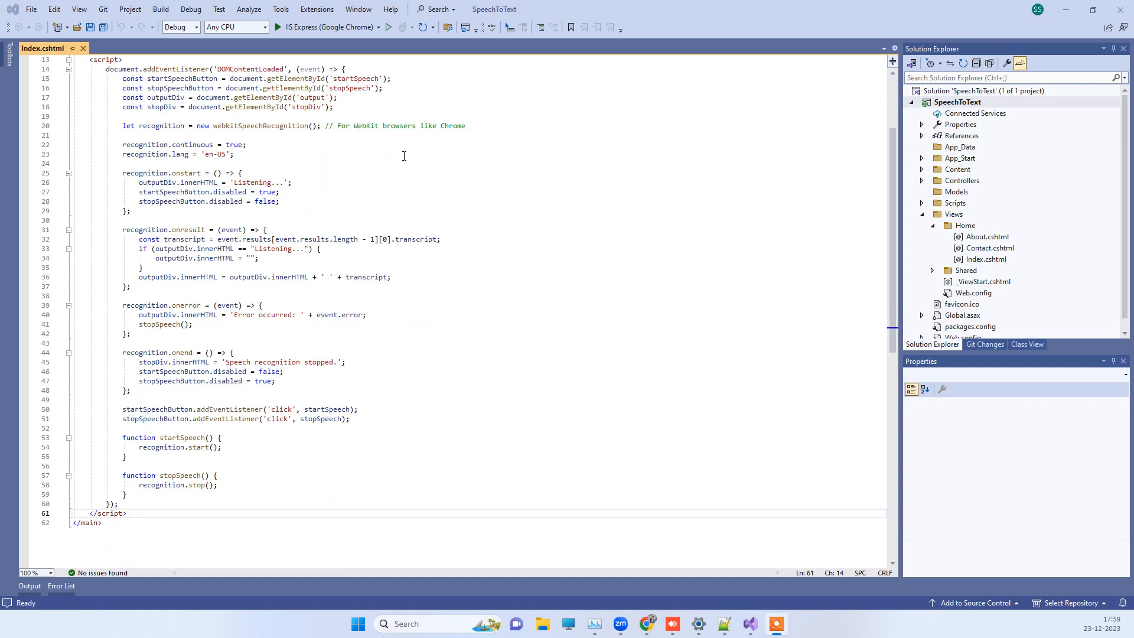
scroll(up, 3)
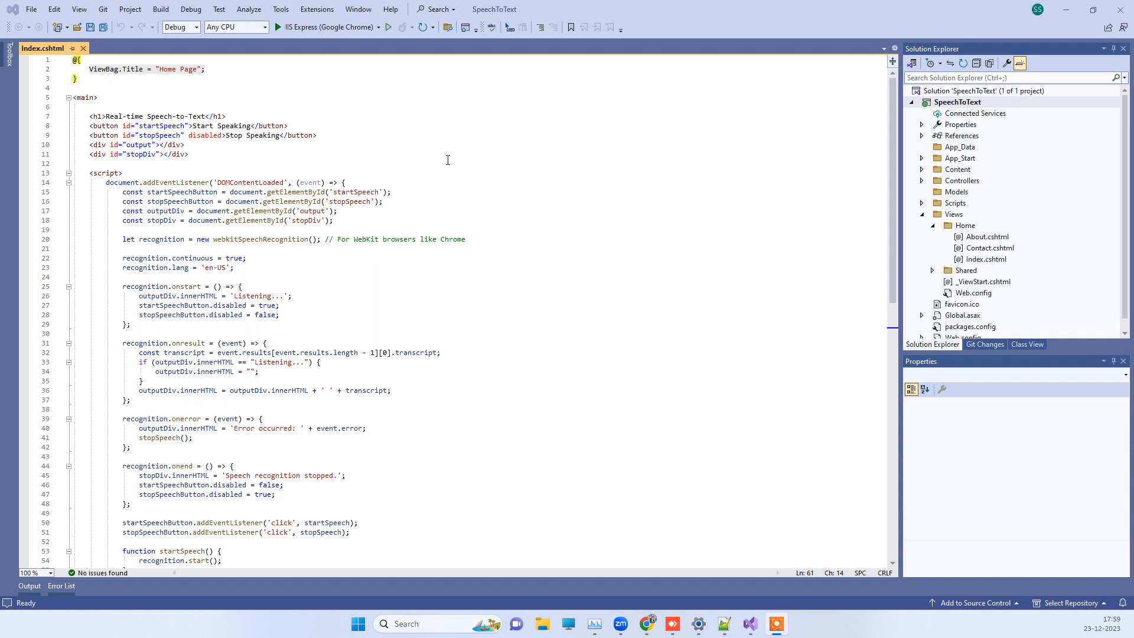
mouse_move(451, 171)
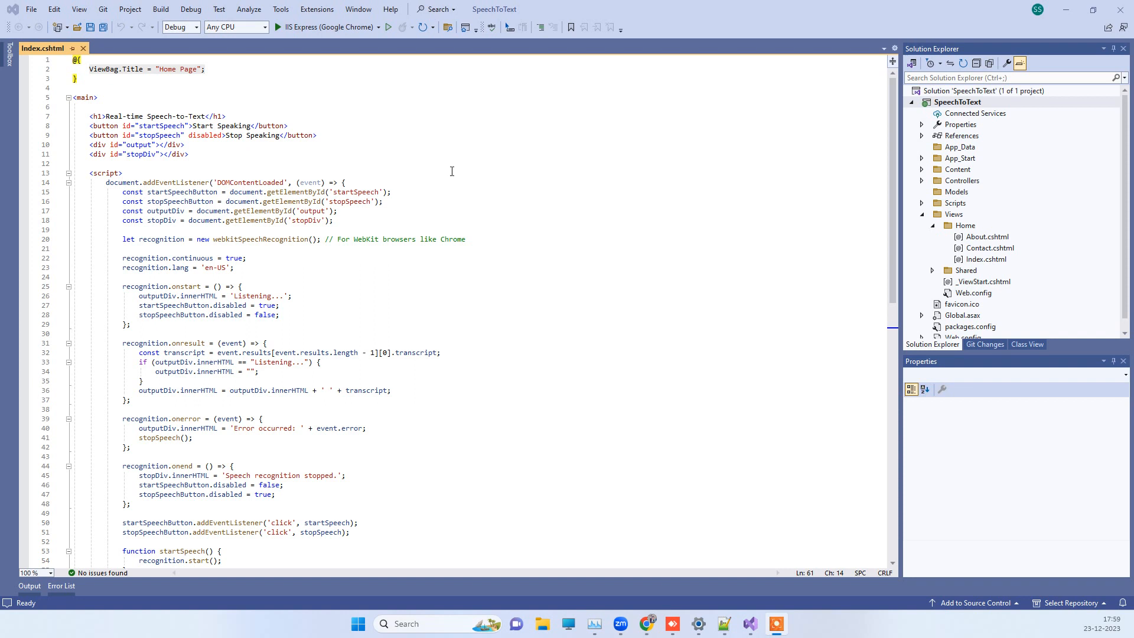
mouse_move(402, 220)
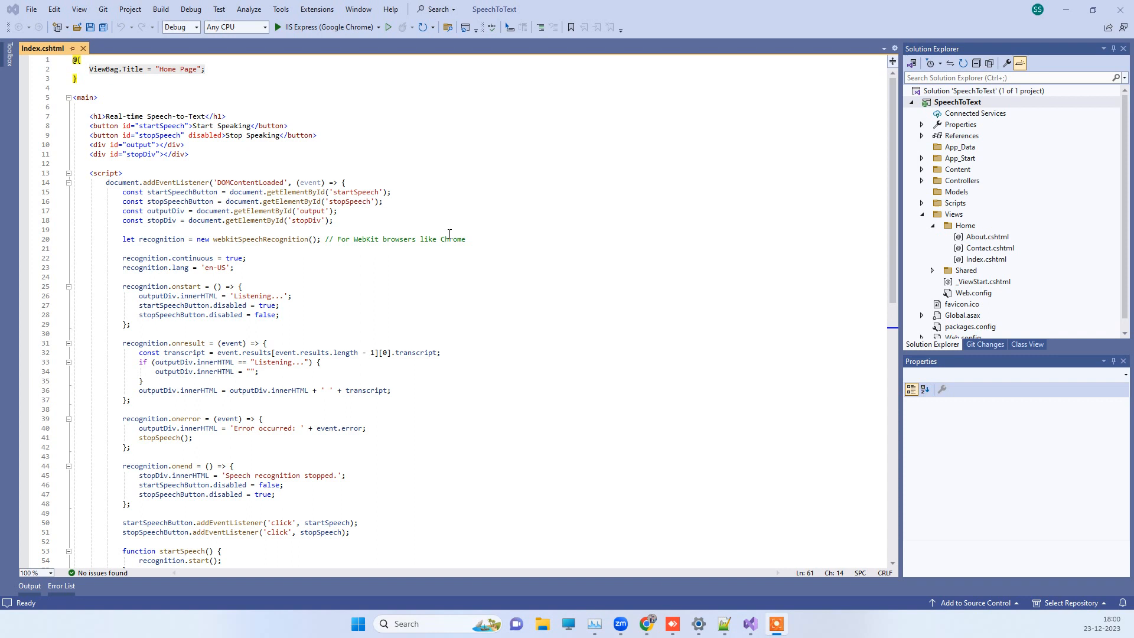
mouse_move(342, 215)
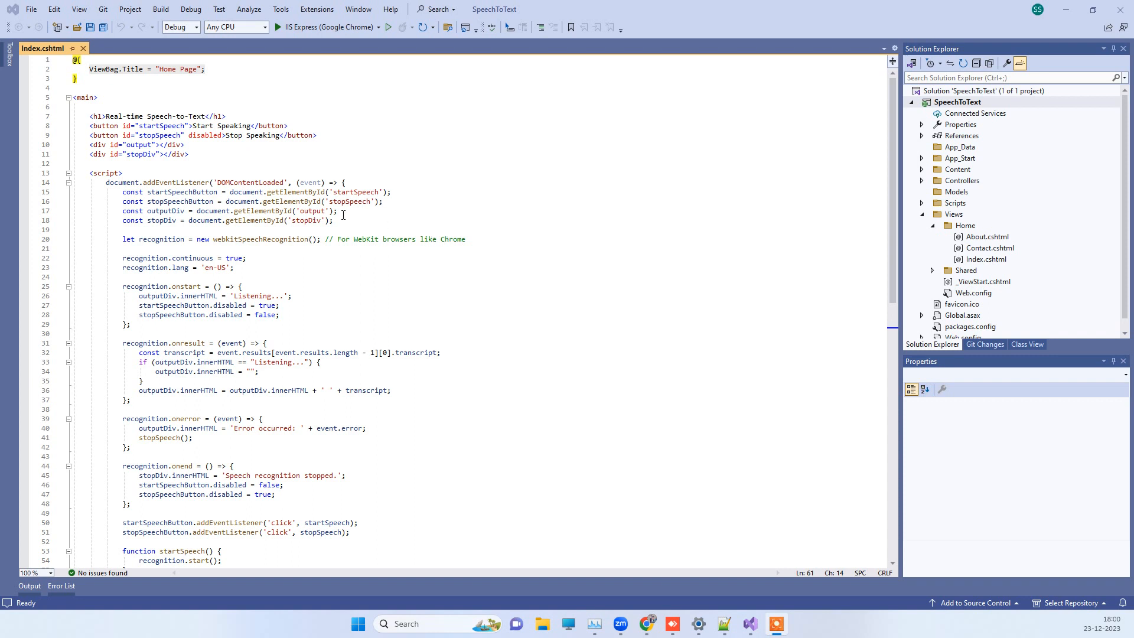
scroll(down, 3)
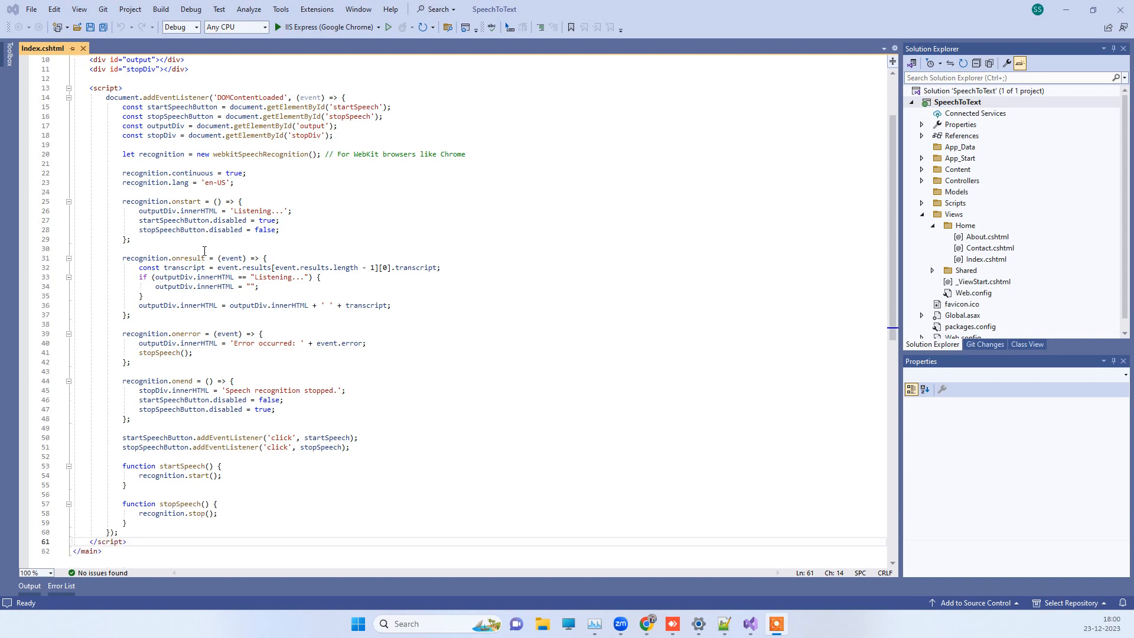
scroll(up, 3)
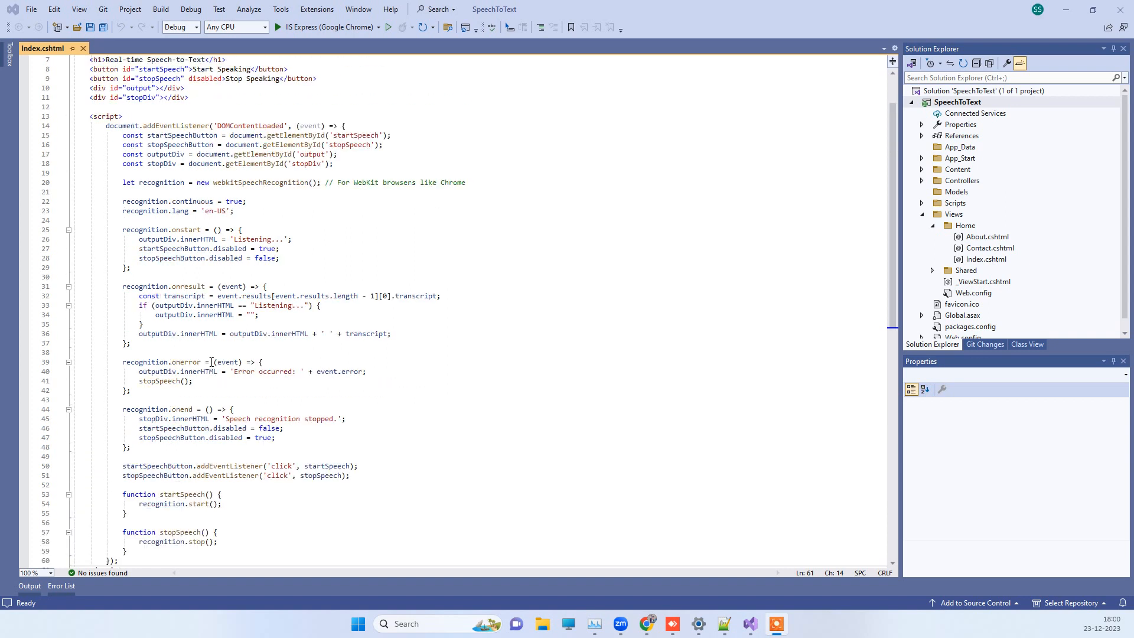
scroll(up, 3)
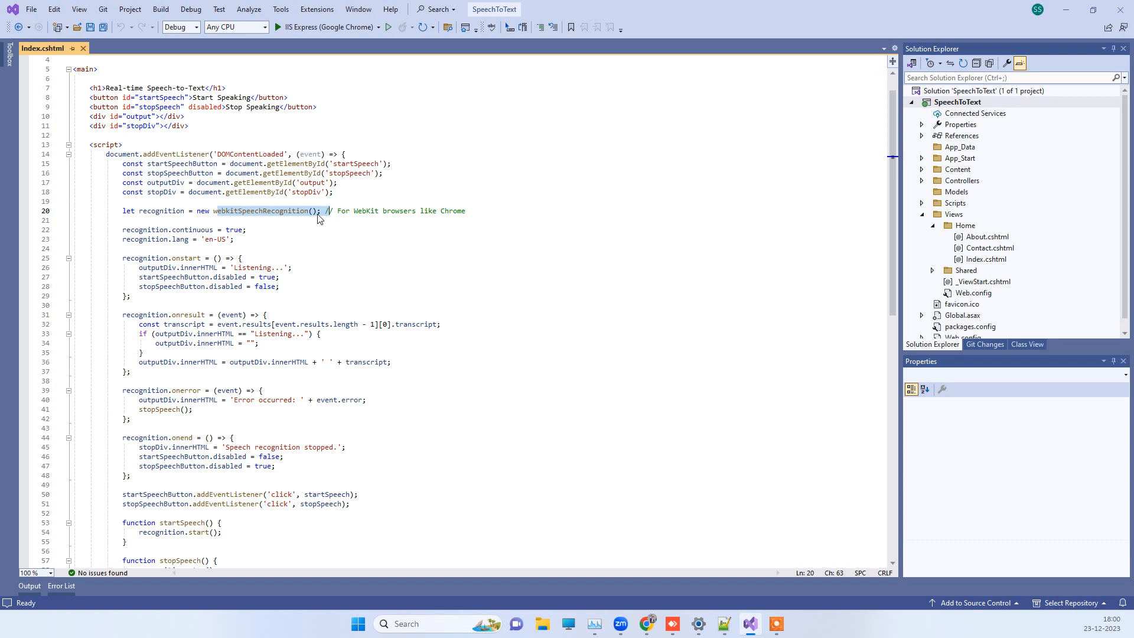
scroll(down, 3)
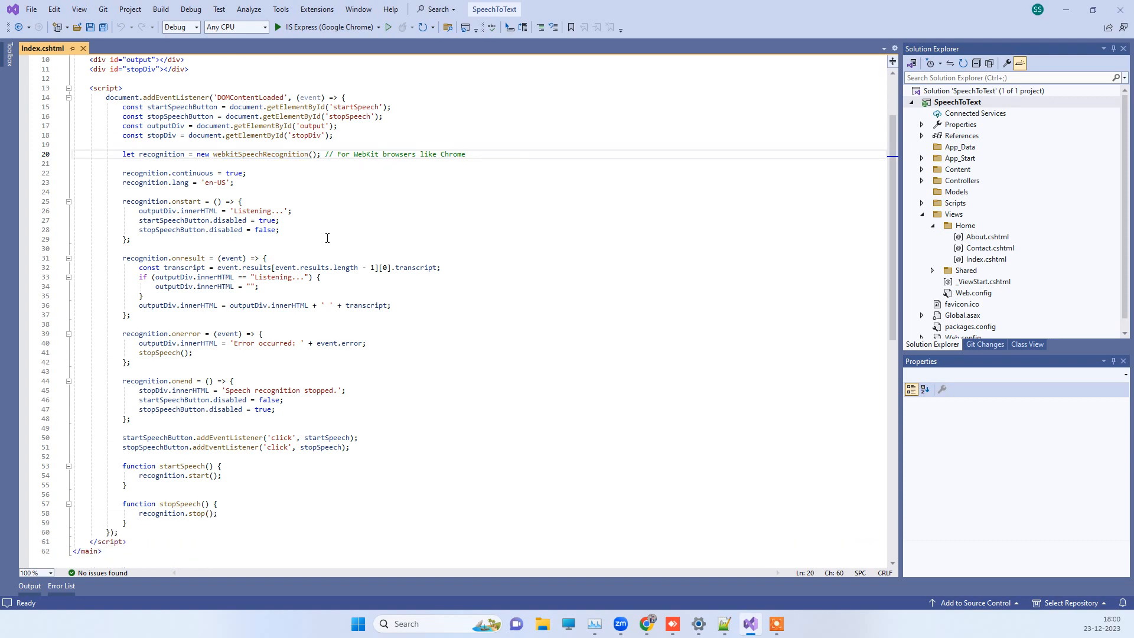
scroll(up, 3)
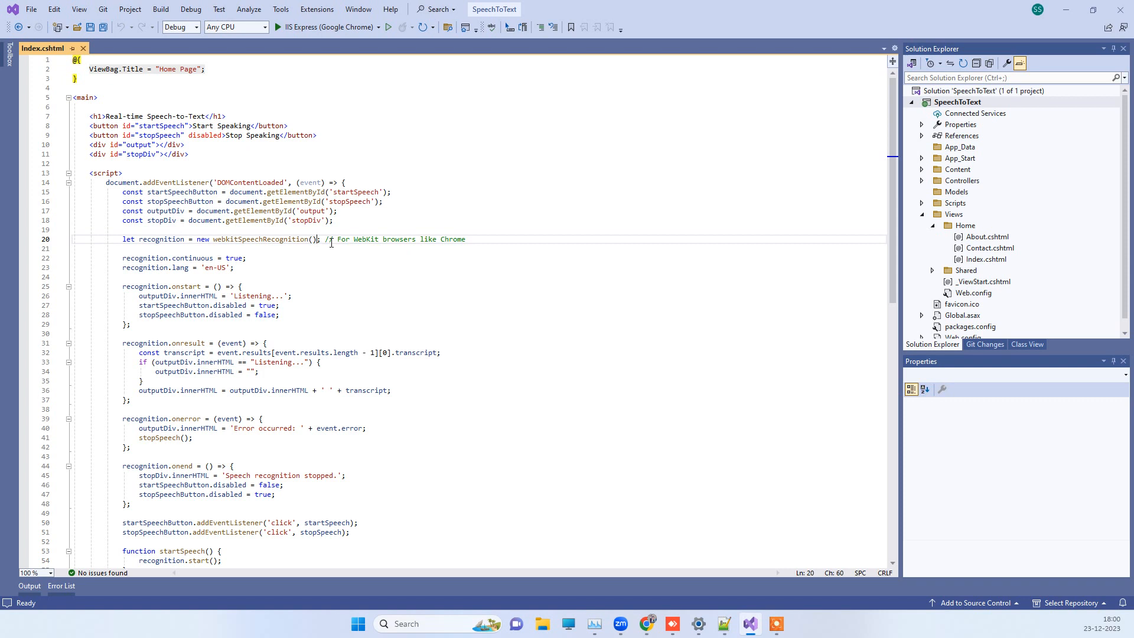
scroll(down, 3)
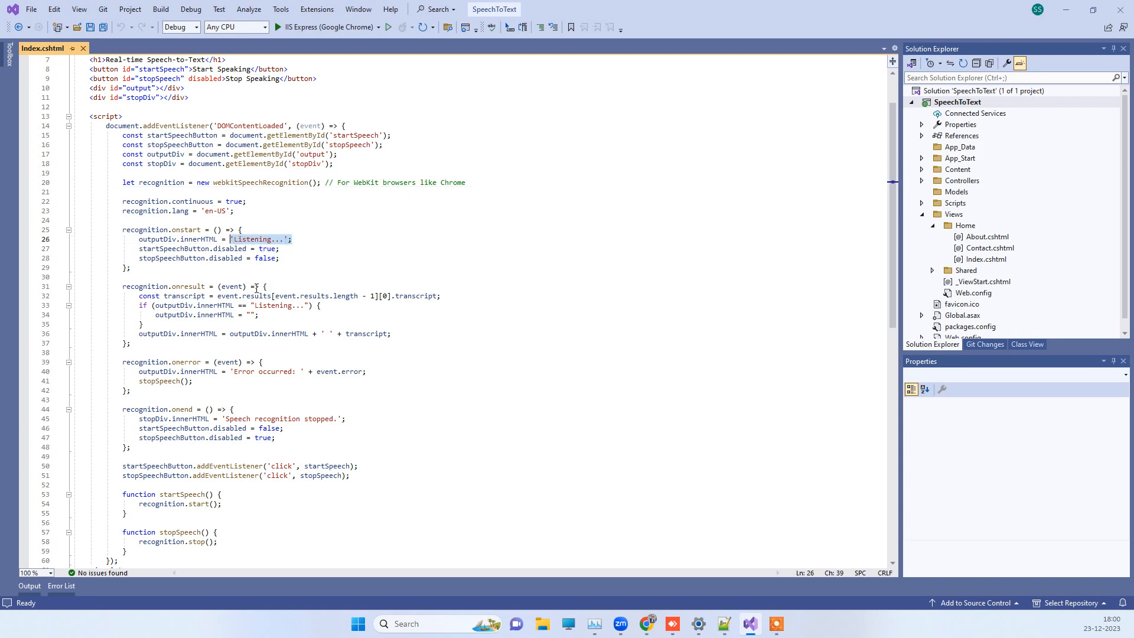
scroll(up, 3)
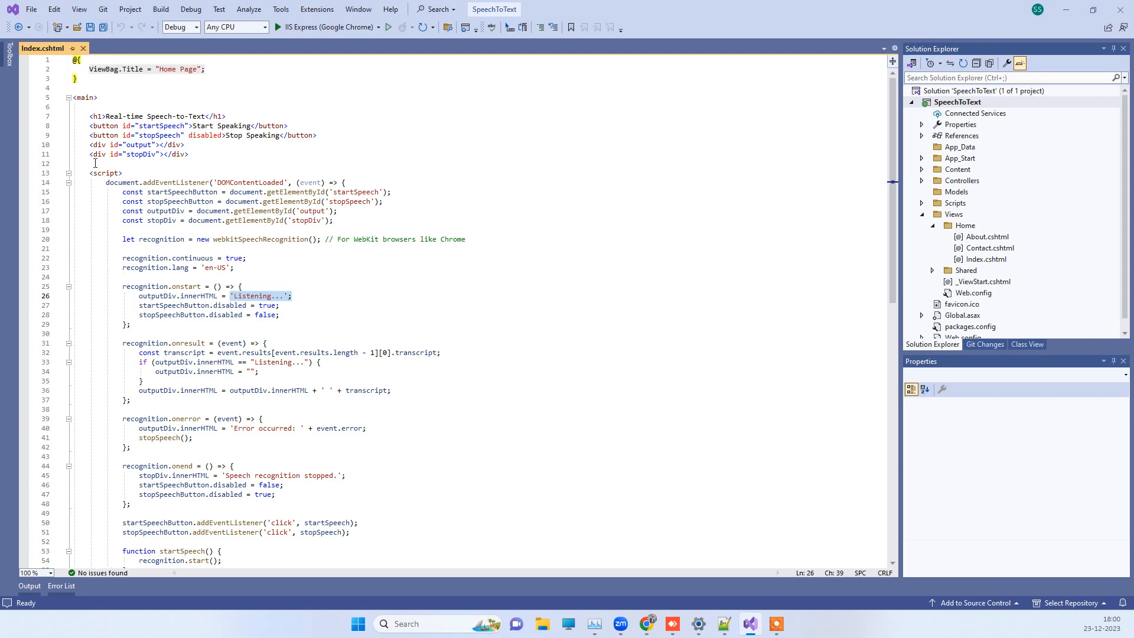
mouse_move(25, 169)
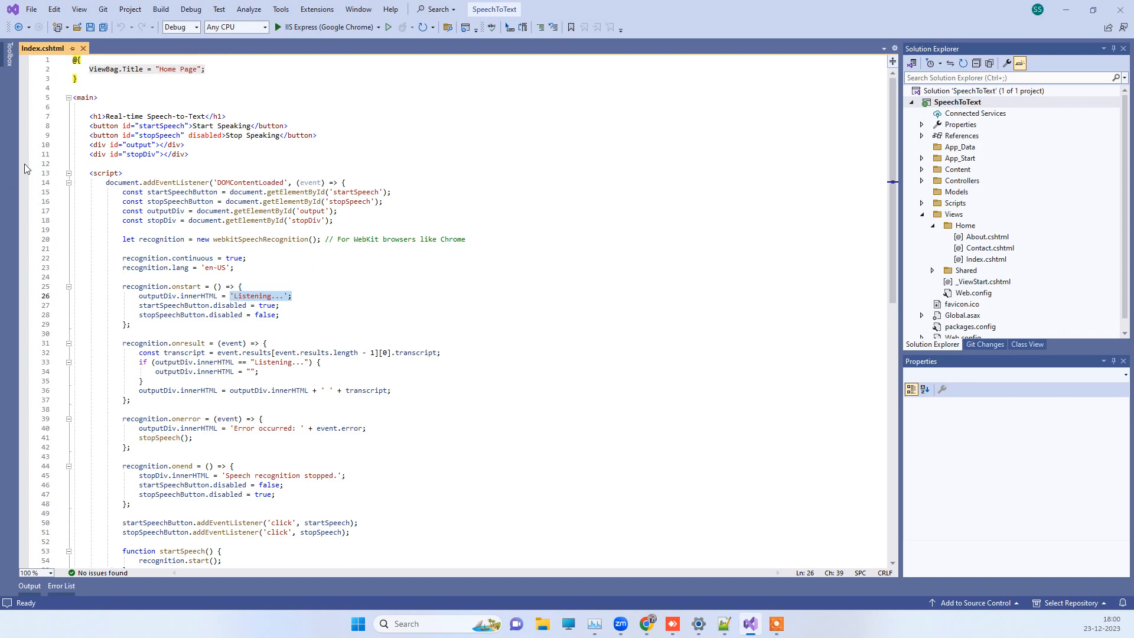
Run the SpeechToText project with IIS Express (Google Chrome) and maximize the Chrome window.
click(276, 27)
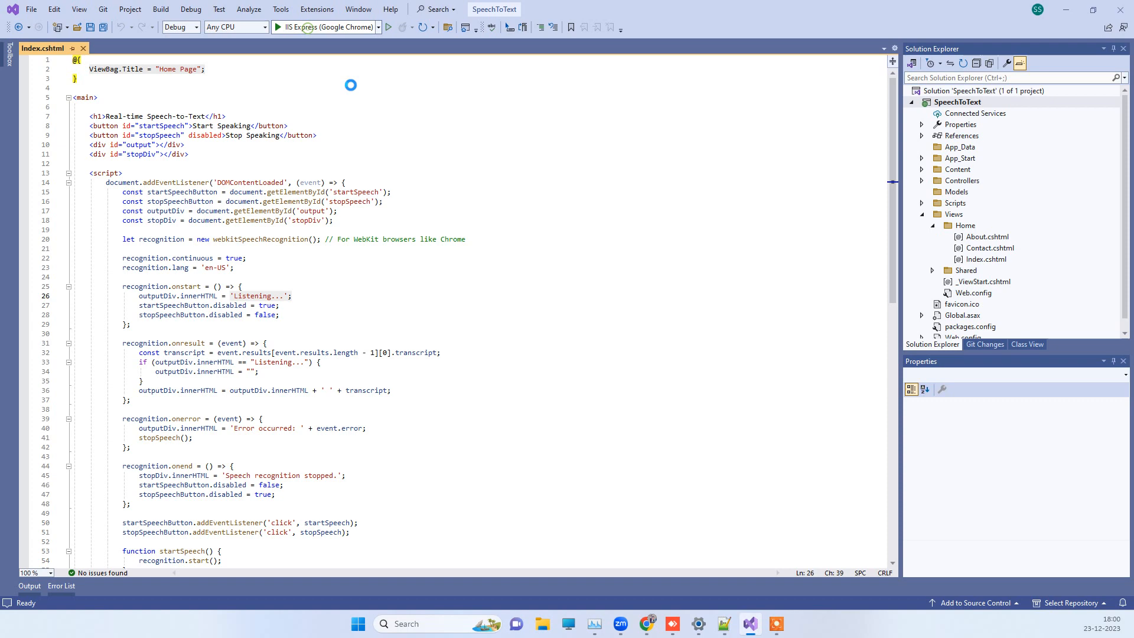
click(389, 27)
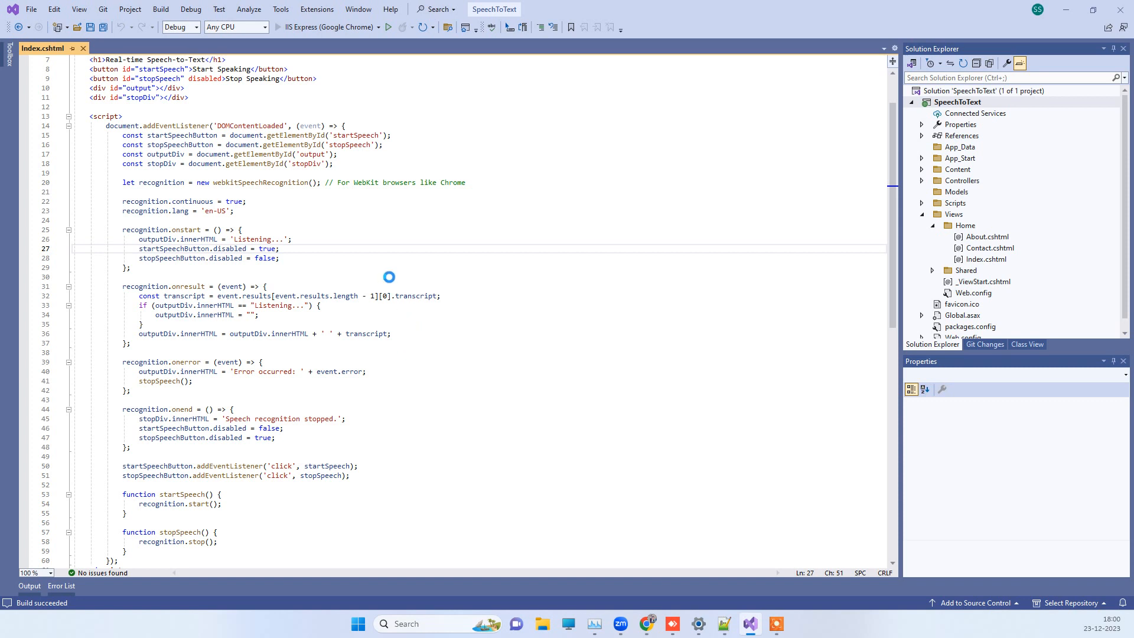
click(388, 28)
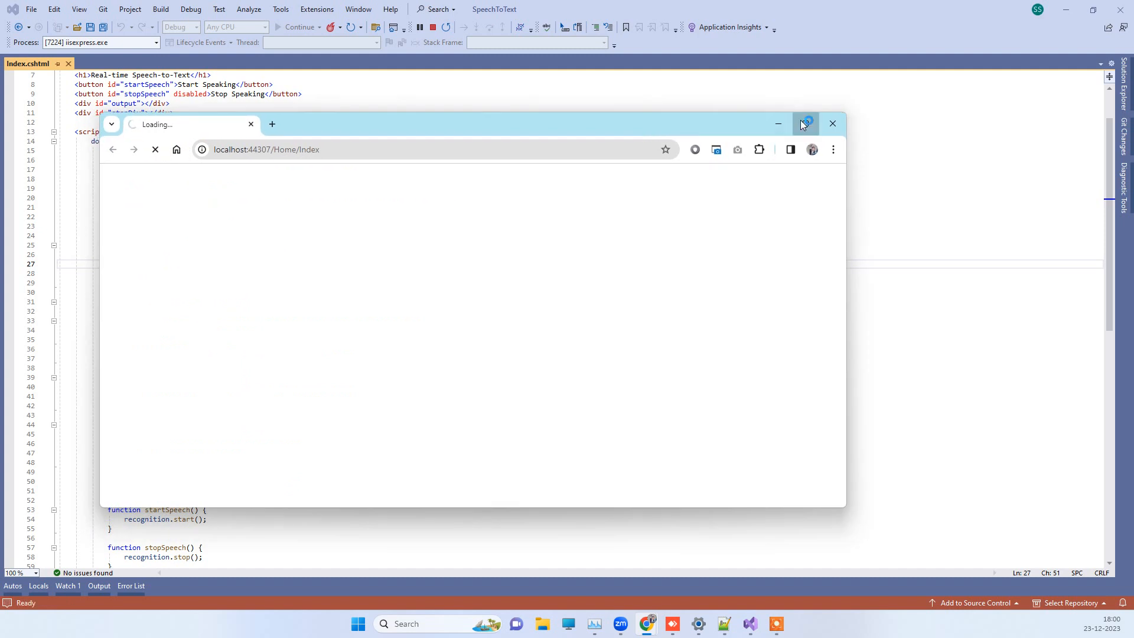
click(804, 124)
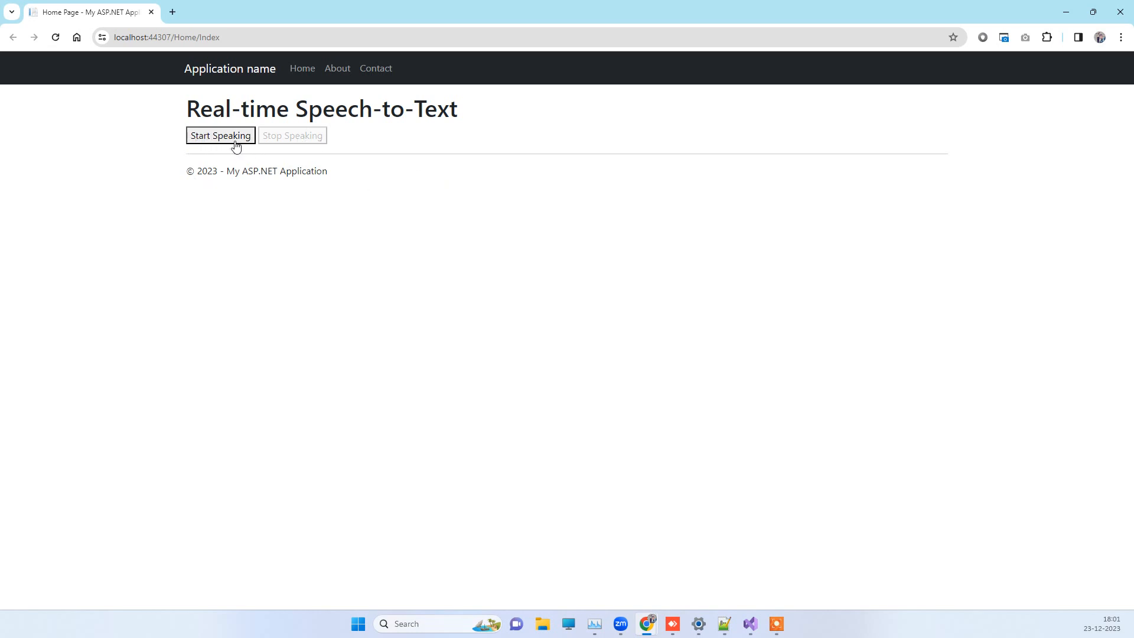
mouse_move(207, 136)
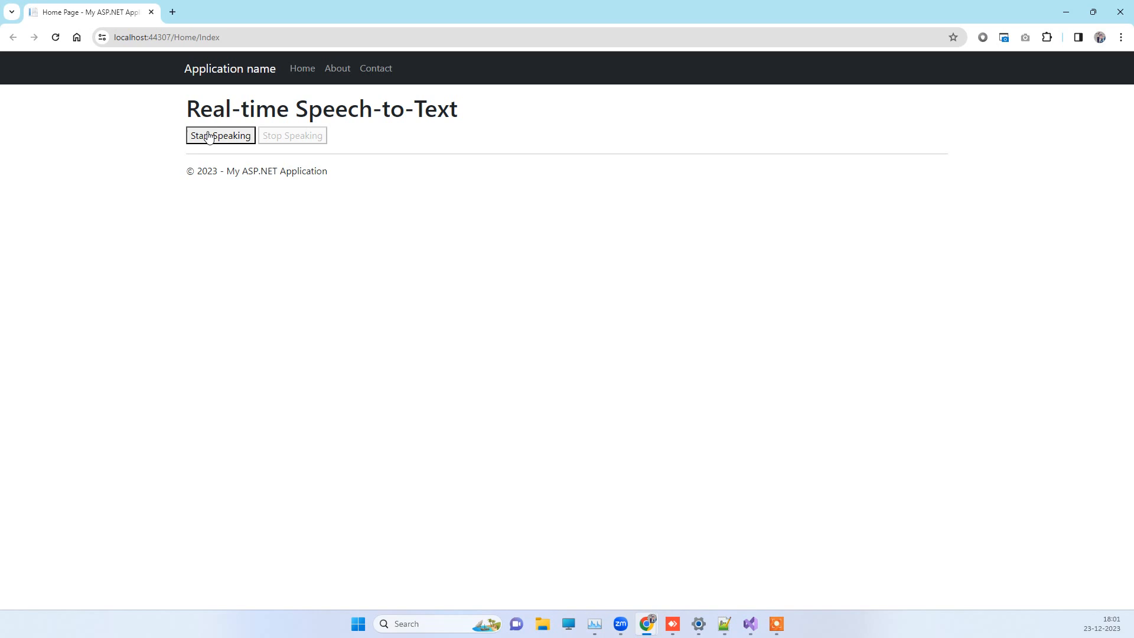
mouse_move(403, 219)
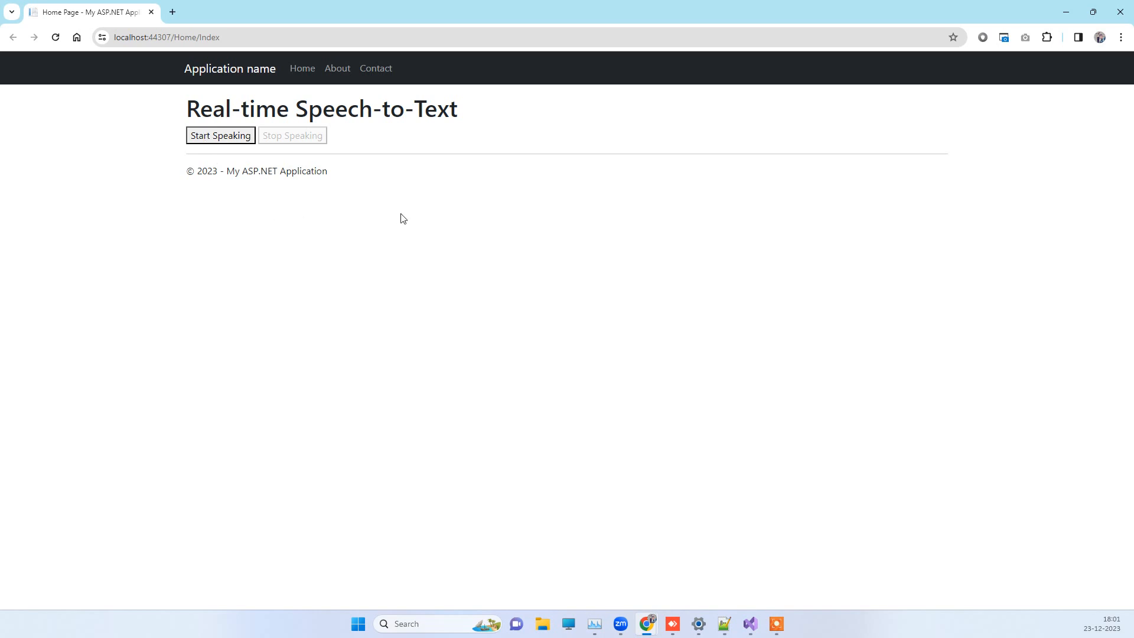
mouse_move(309, 210)
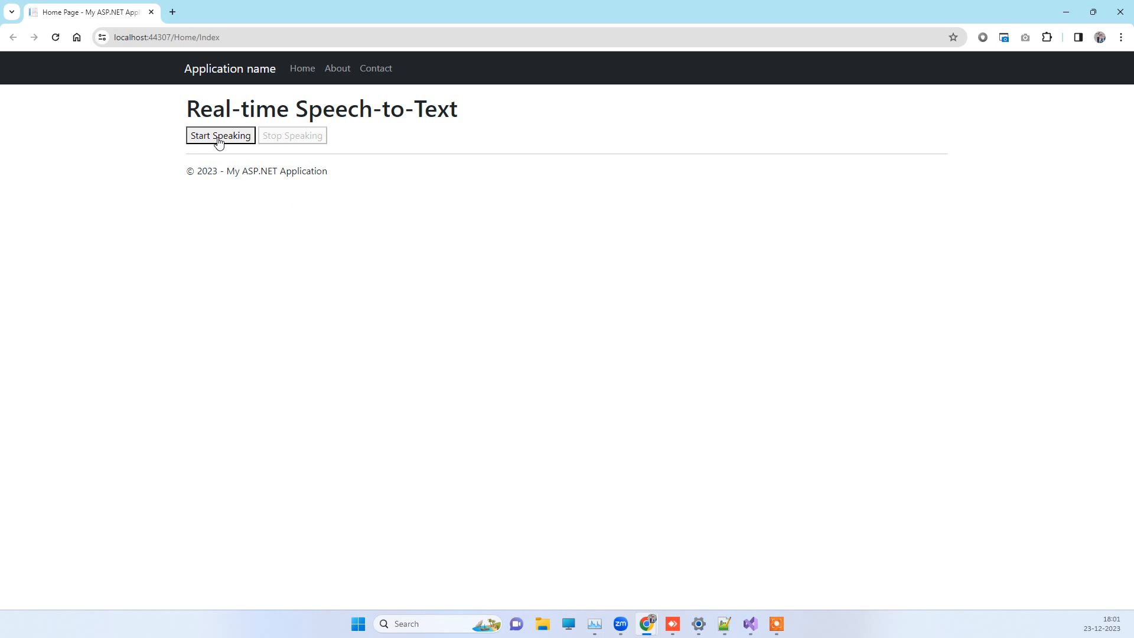
Start Speaking, allow the microphone, and let the spoken sentence transcribe below the heading.
click(220, 135)
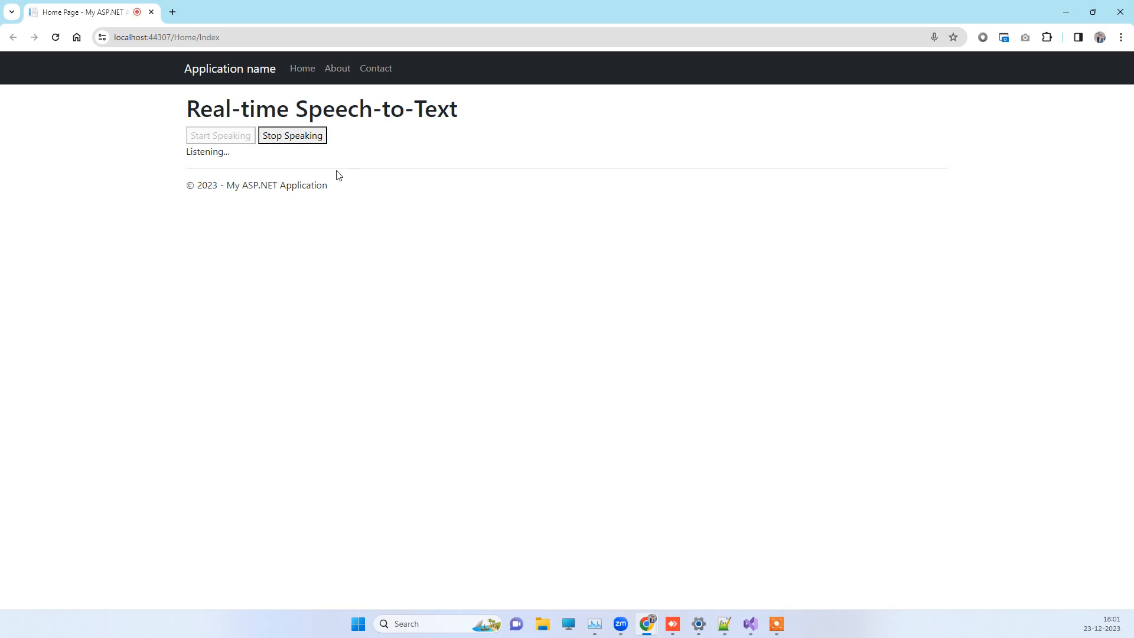
mouse_move(204, 162)
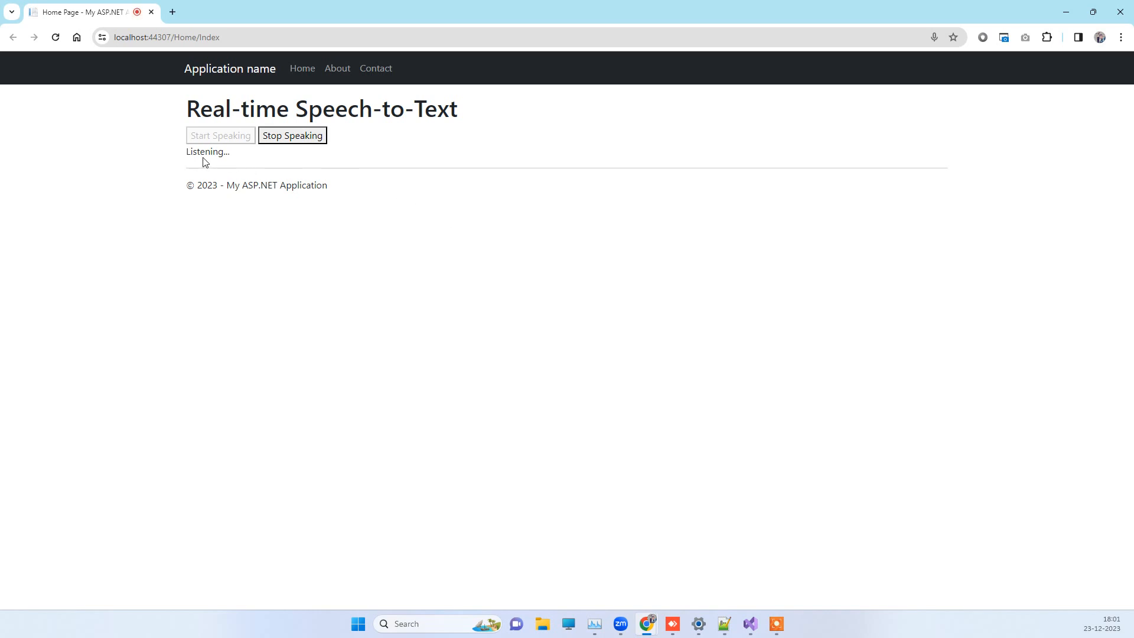
mouse_move(294, 166)
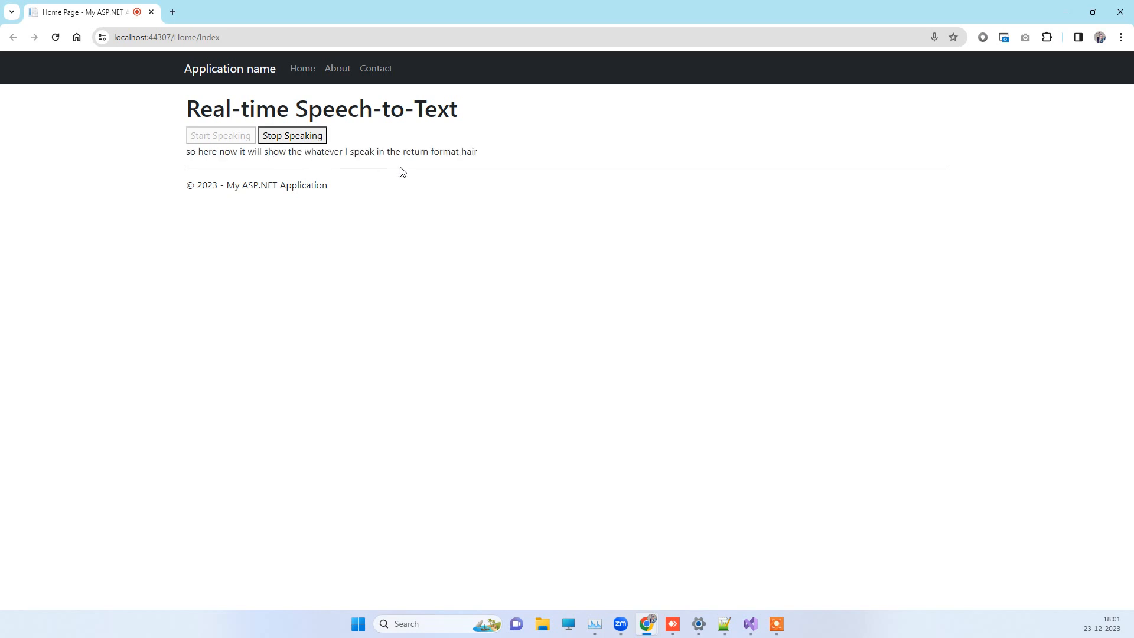
mouse_move(503, 173)
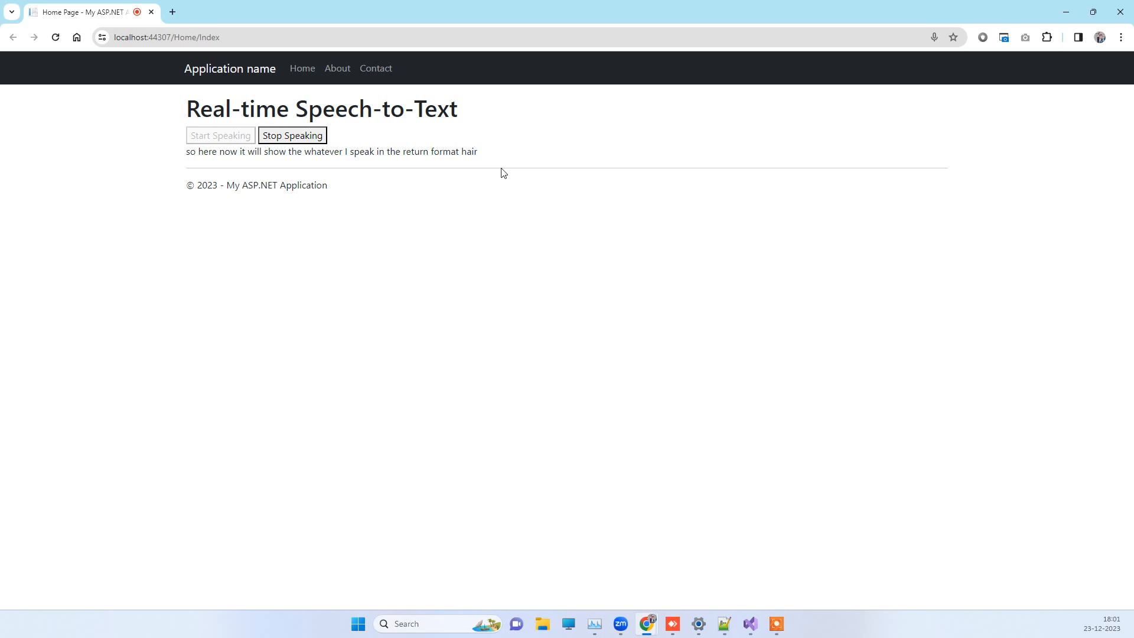
mouse_move(264, 164)
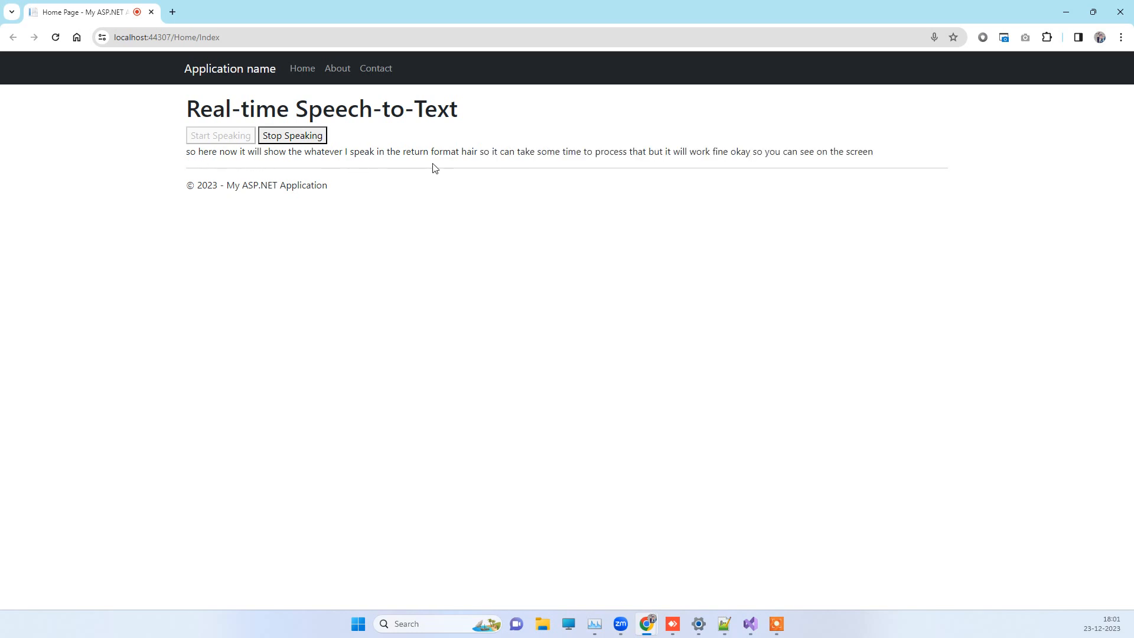
mouse_move(526, 175)
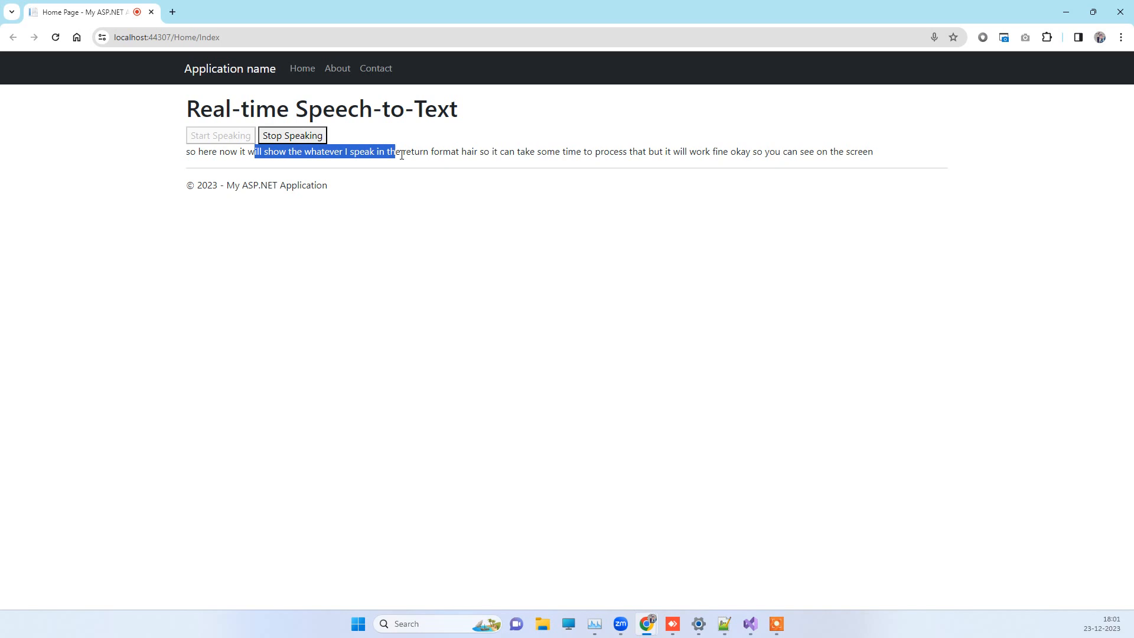
click(504, 162)
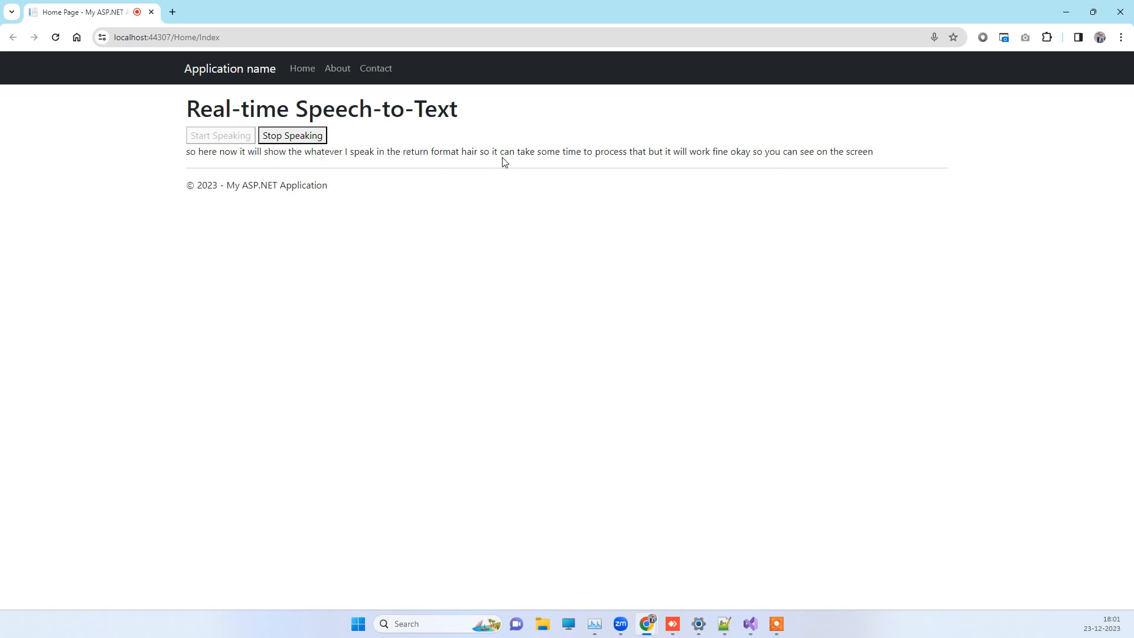
mouse_move(556, 201)
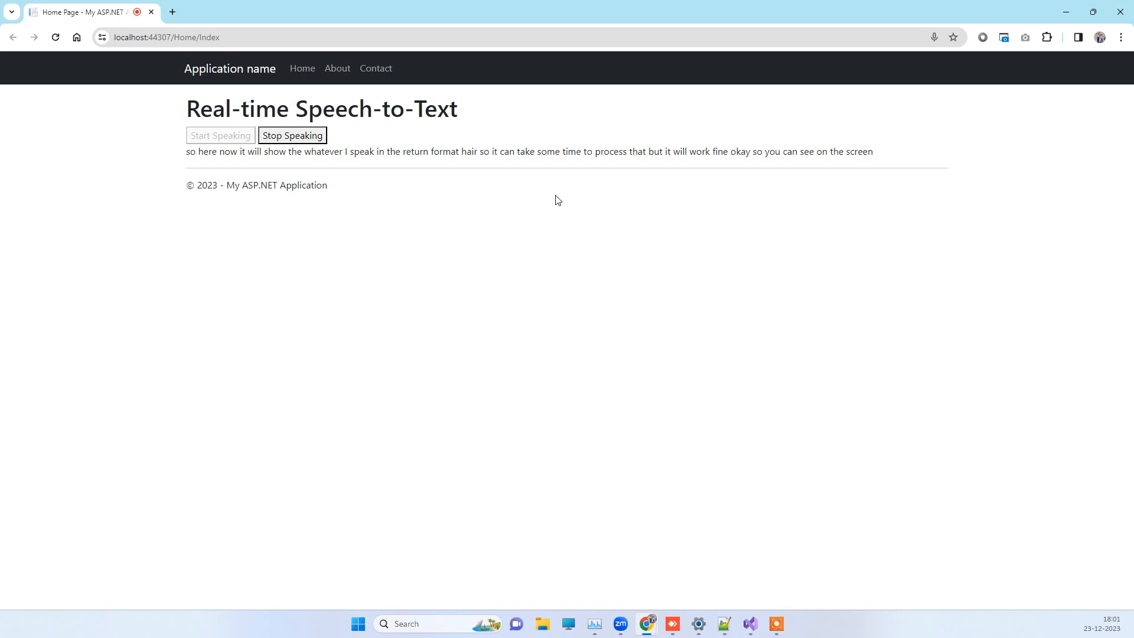
mouse_move(511, 189)
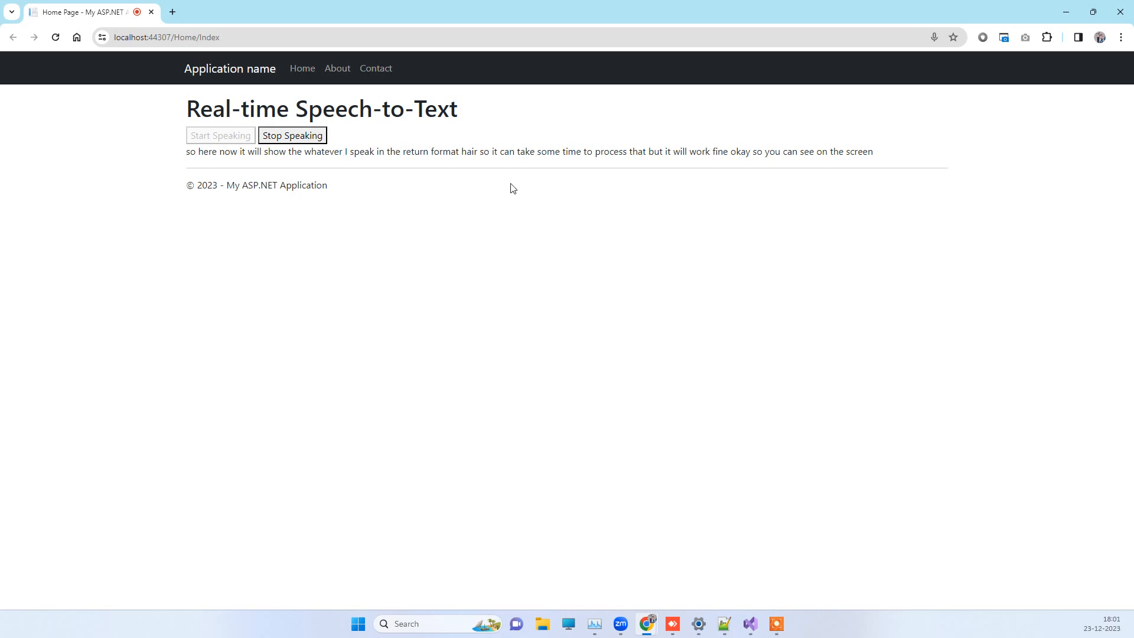
mouse_move(388, 260)
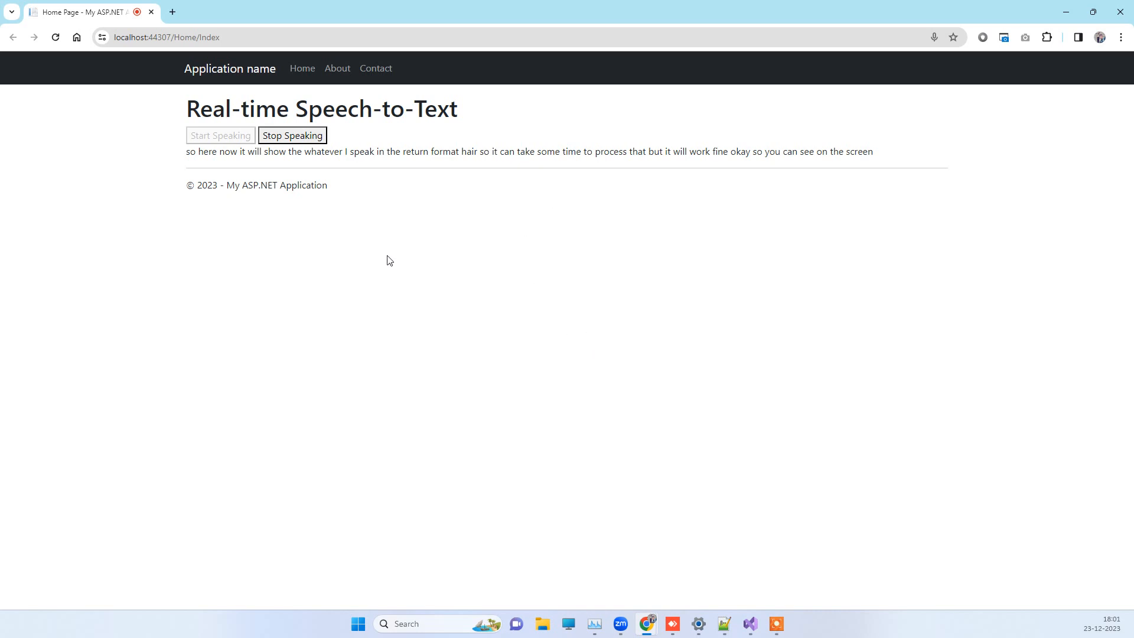
mouse_move(632, 232)
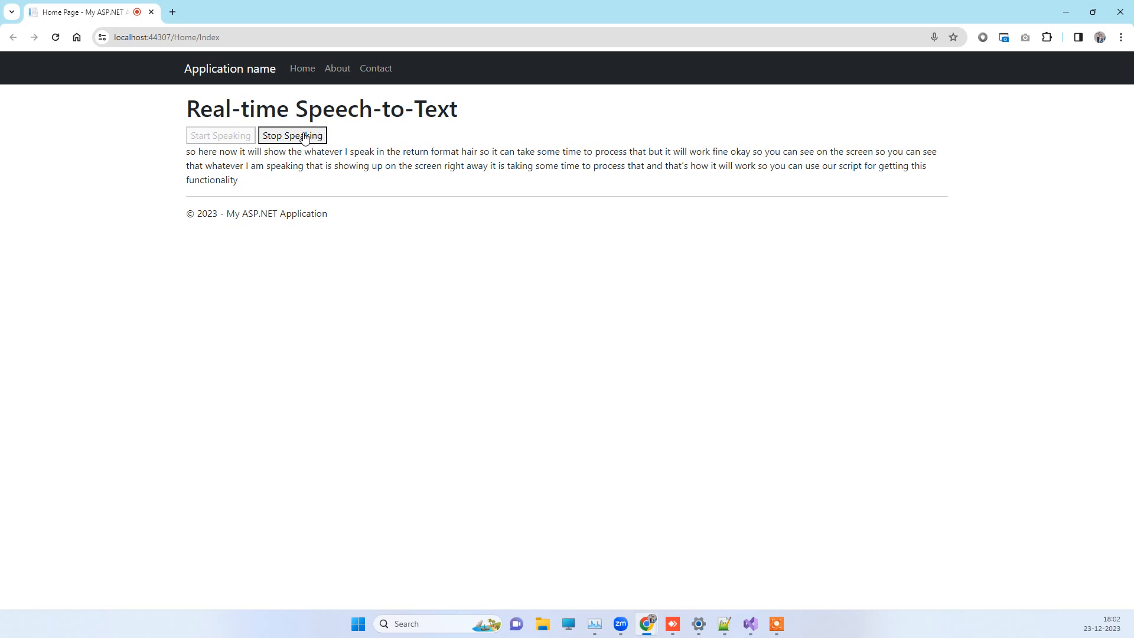
Stop Speaking so recognition halts, then return to Index.cshtml in Visual Studio.
click(291, 135)
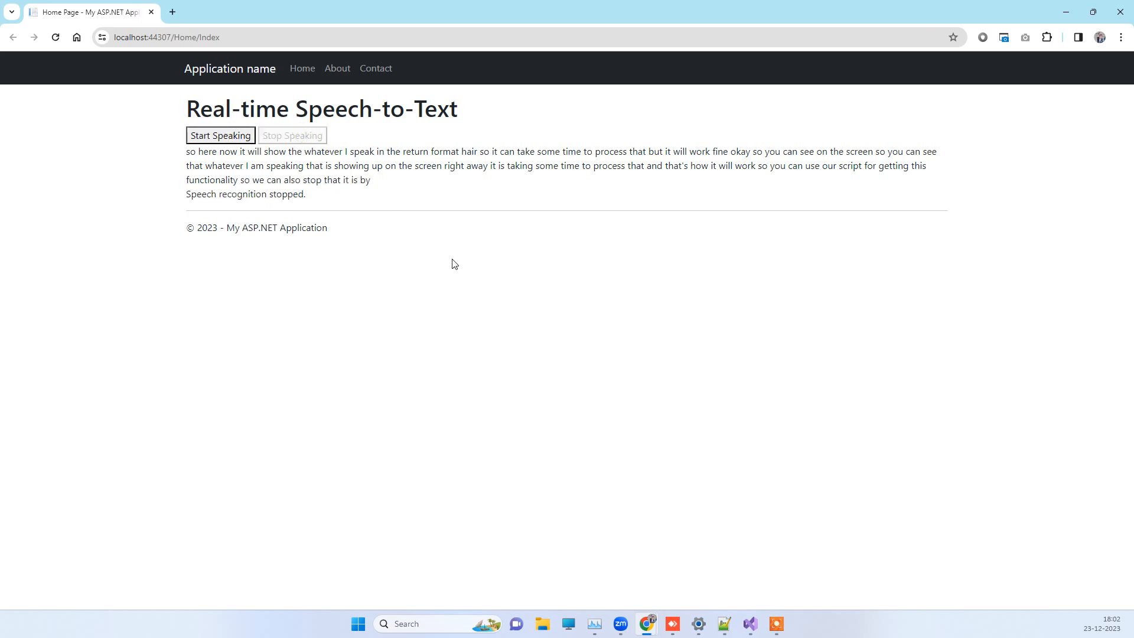
double_click(365, 179)
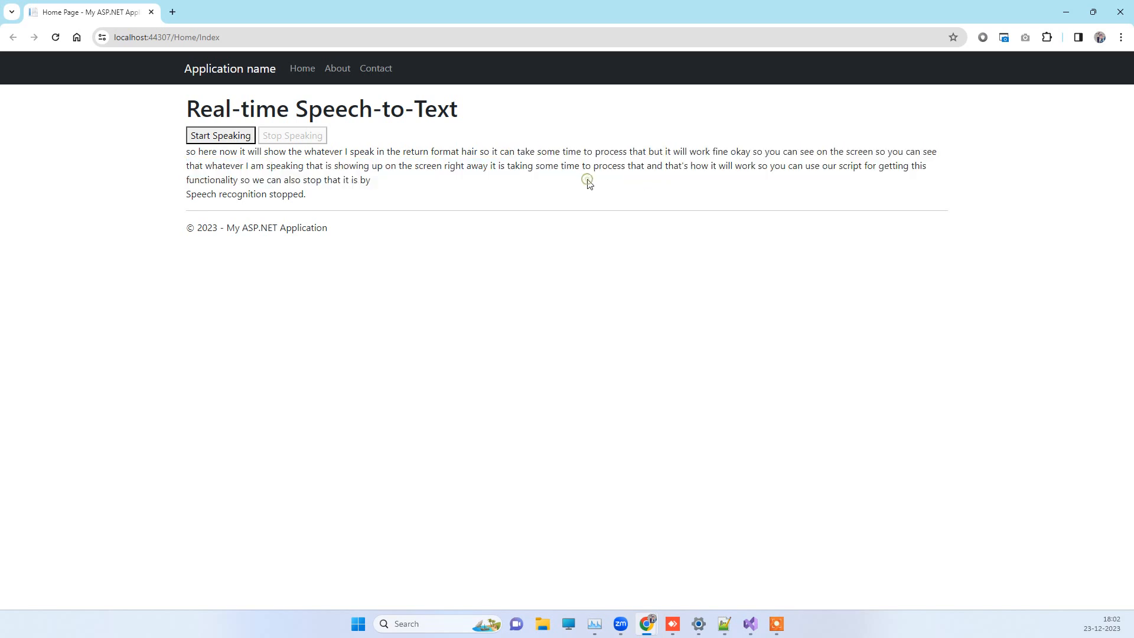
click(749, 623)
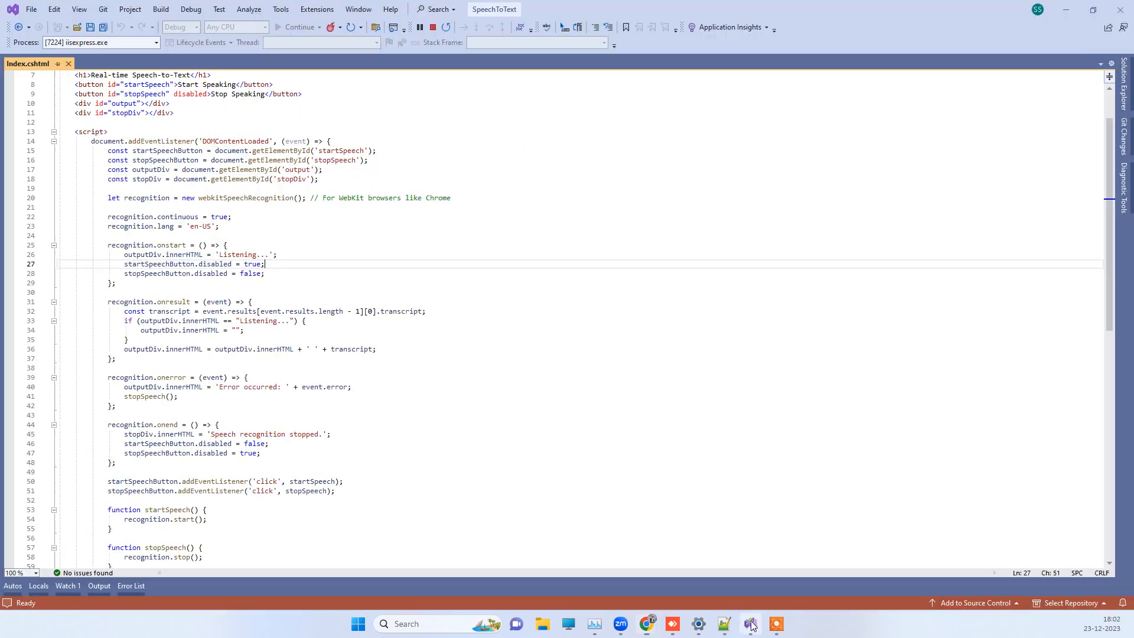
scroll(down, 3)
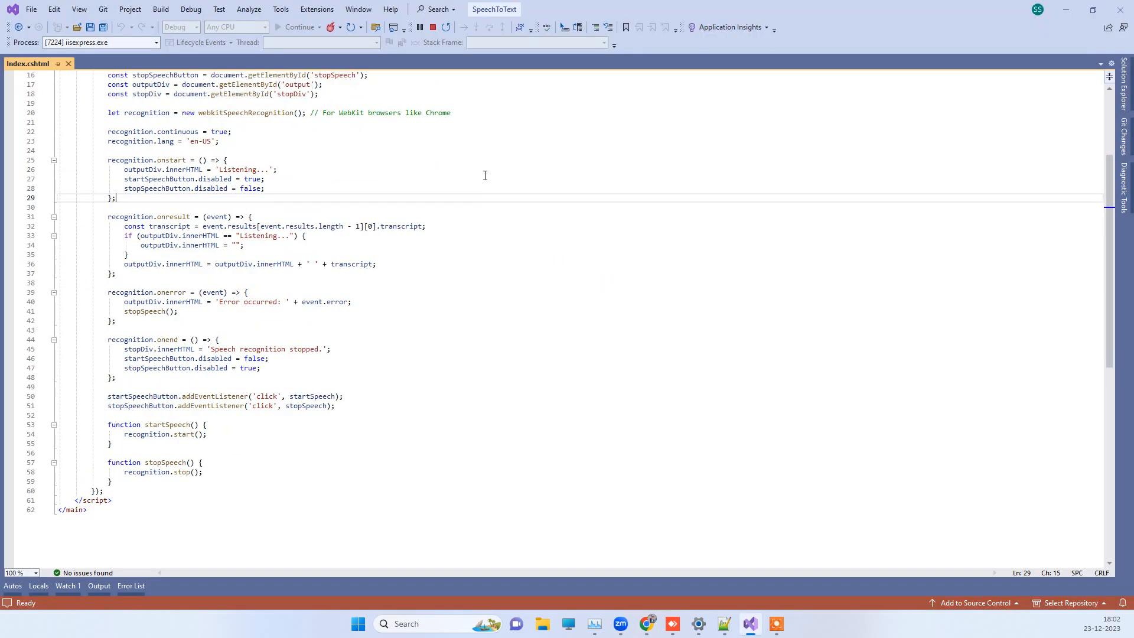
scroll(up, 3)
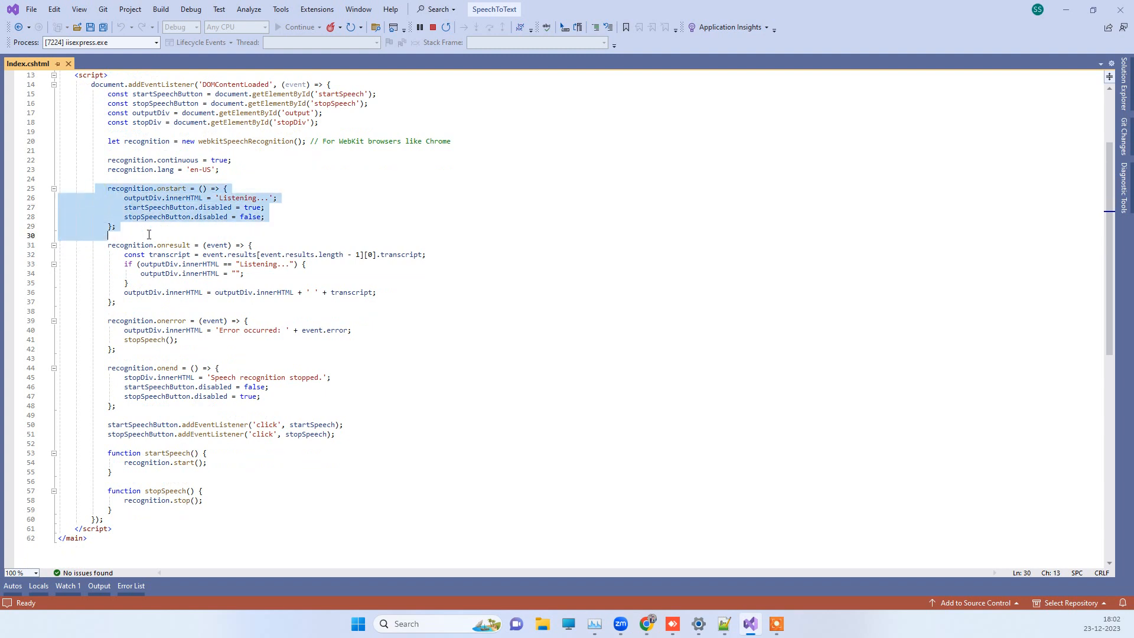
mouse_move(327, 226)
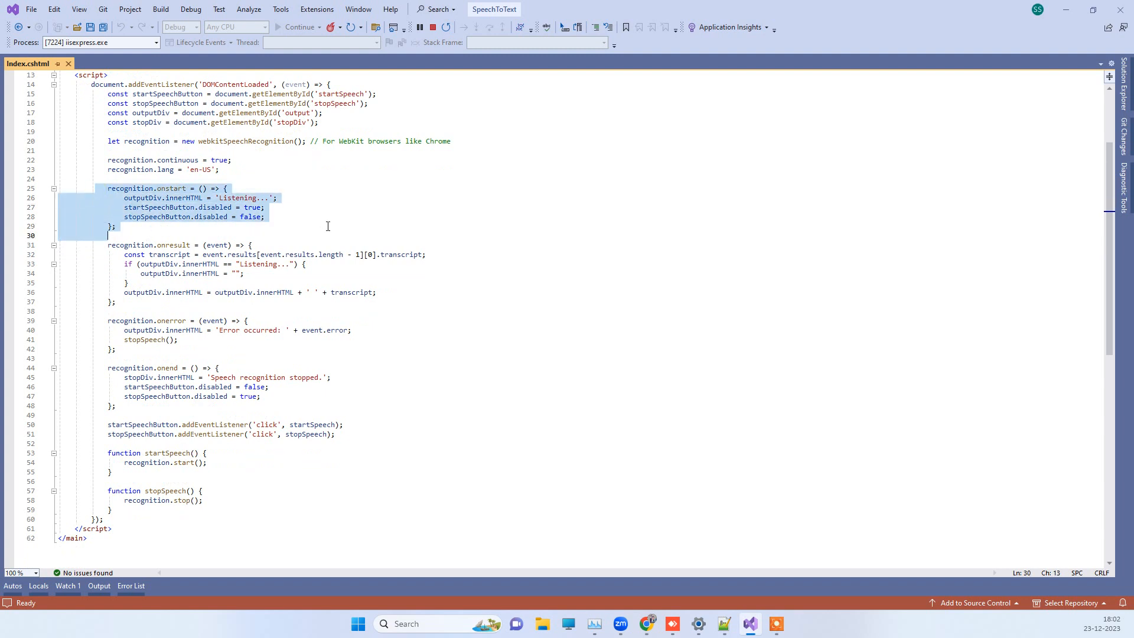
click(331, 225)
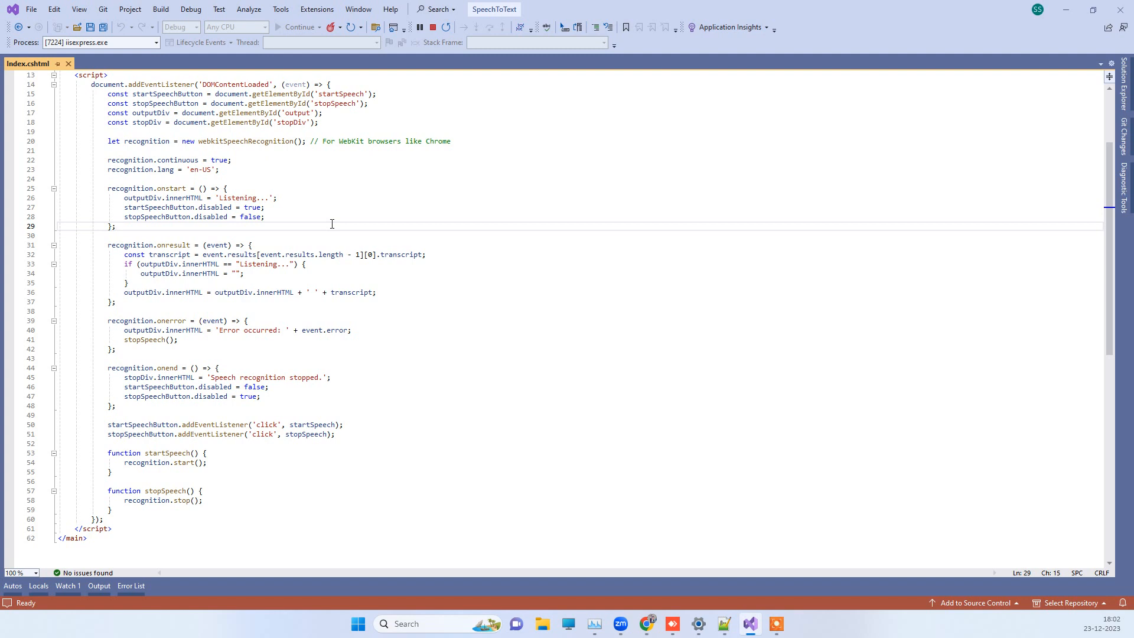
scroll(down, 3)
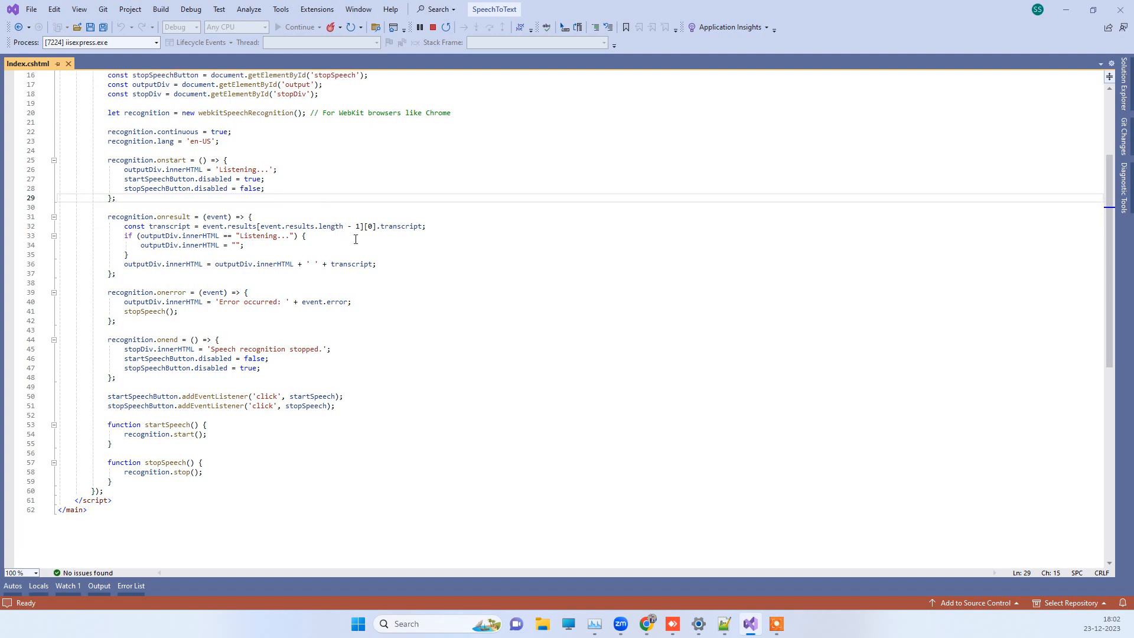
scroll(down, 3)
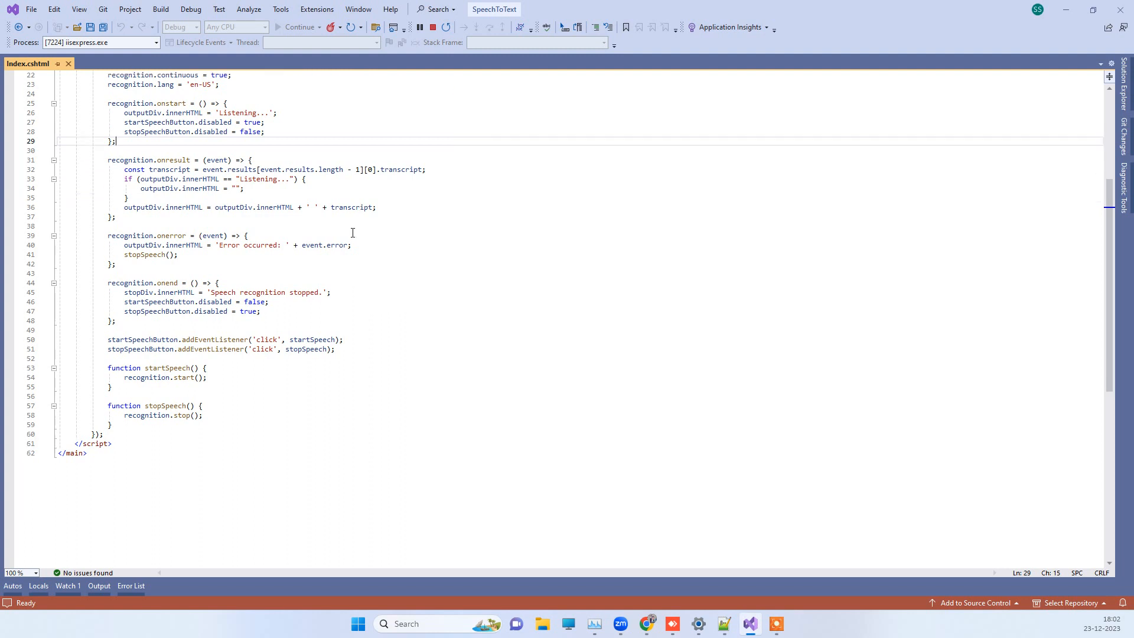
drag(124, 169, 376, 206)
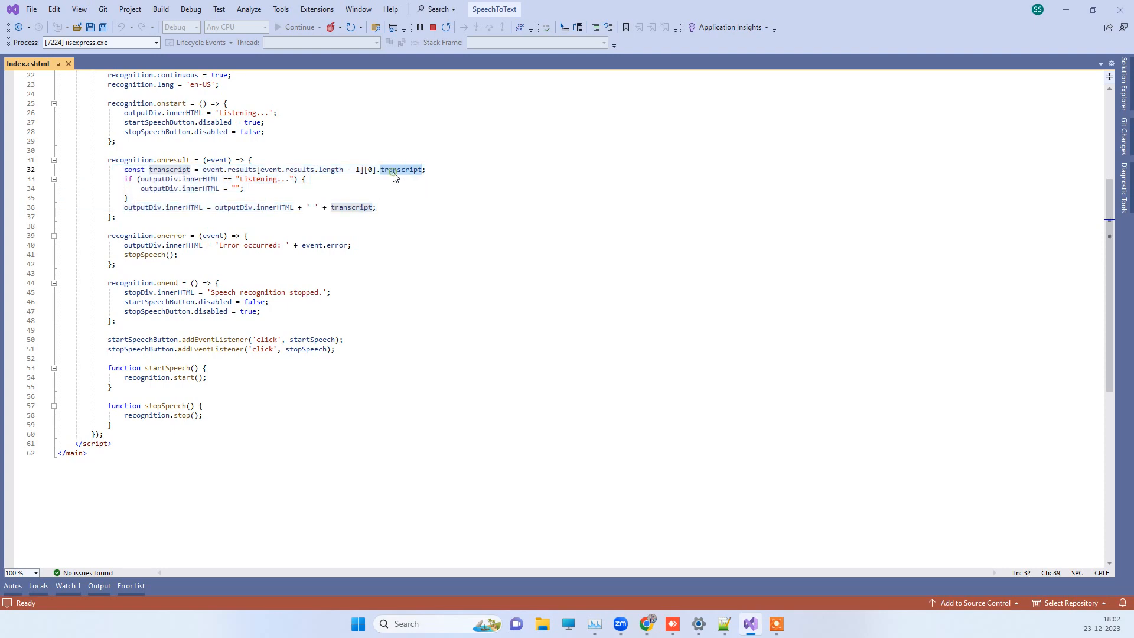
scroll(up, 3)
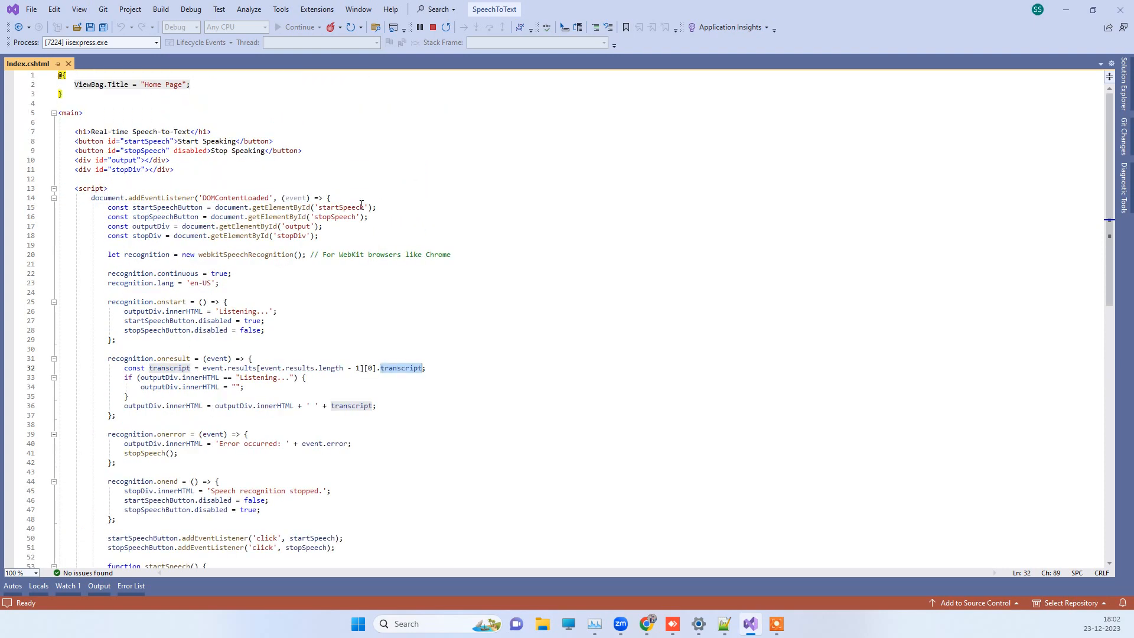
scroll(down, 3)
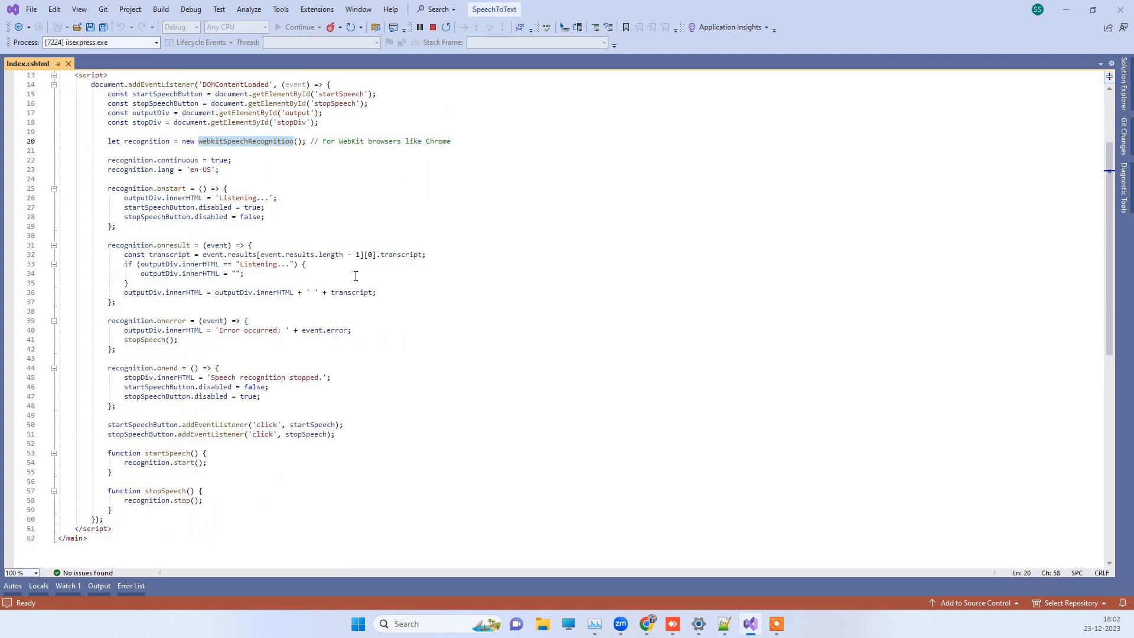
scroll(down, 3)
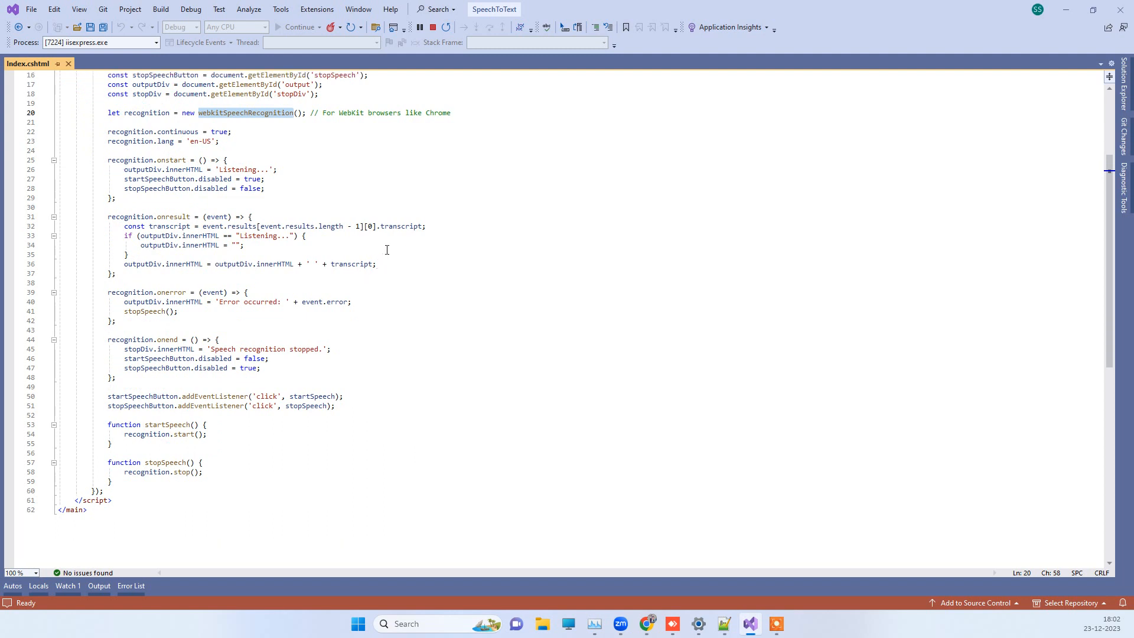
click(109, 340)
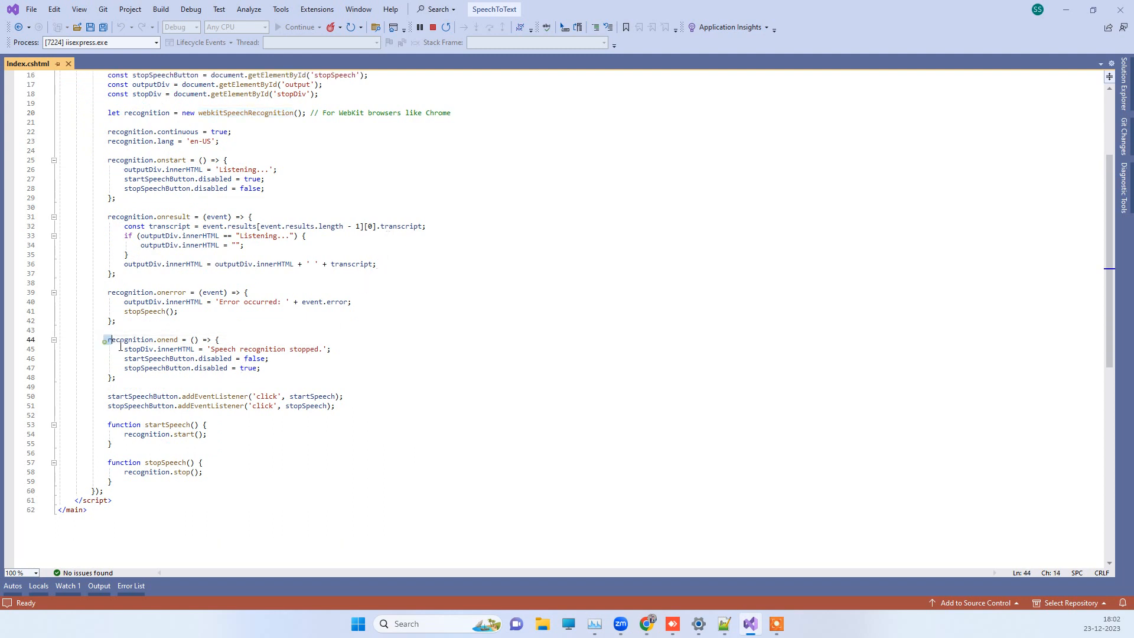
click(252, 368)
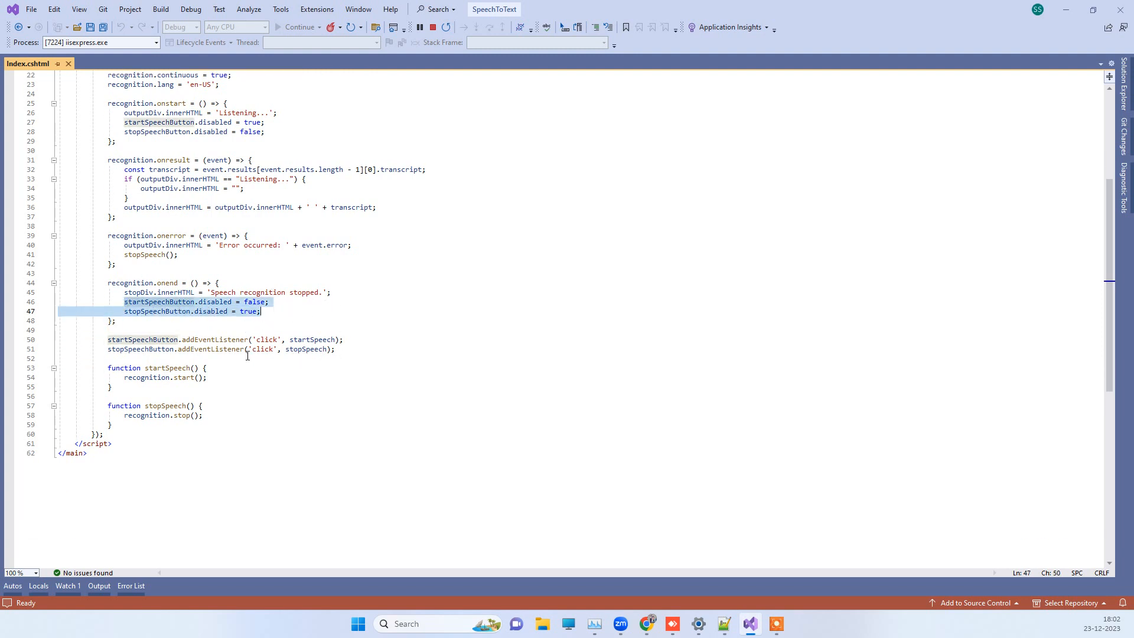
scroll(up, 3)
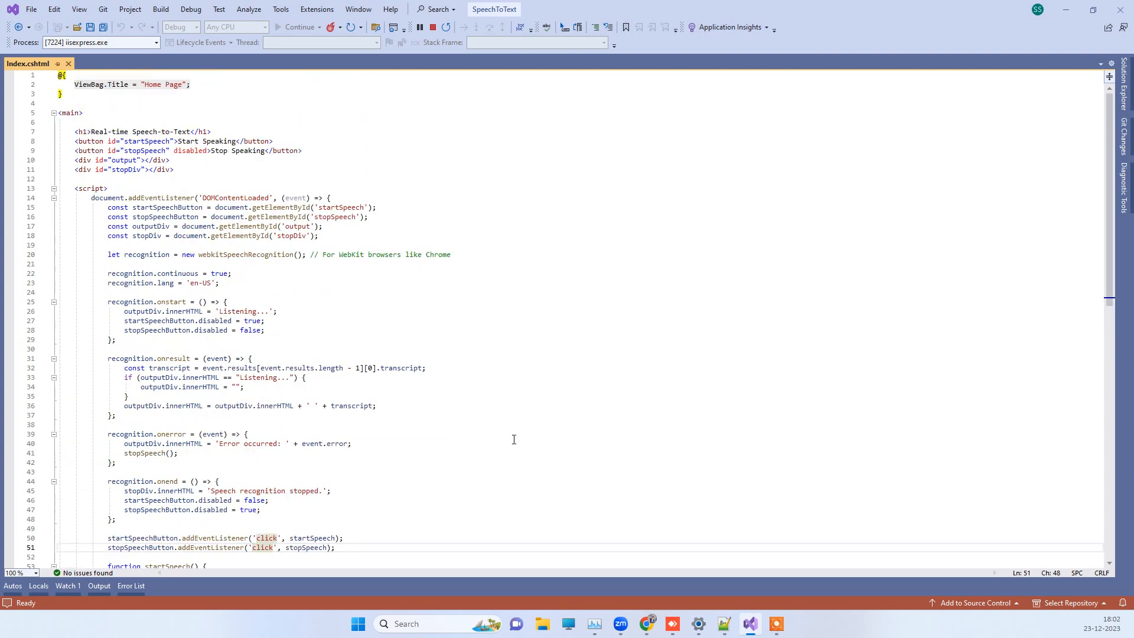
scroll(down, 3)
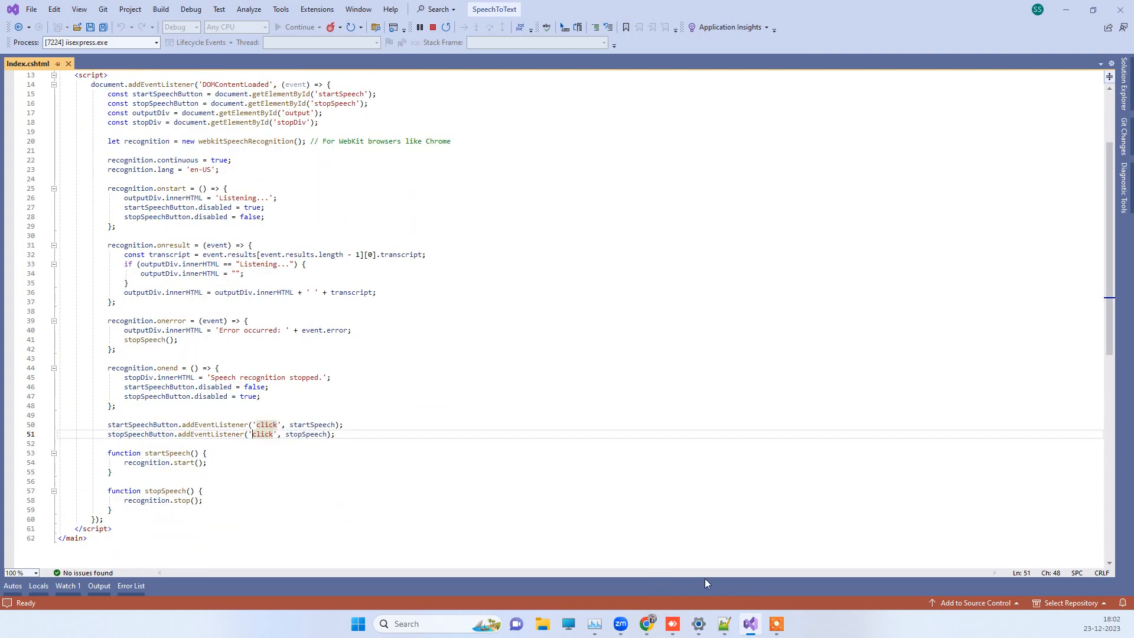
mouse_move(647, 623)
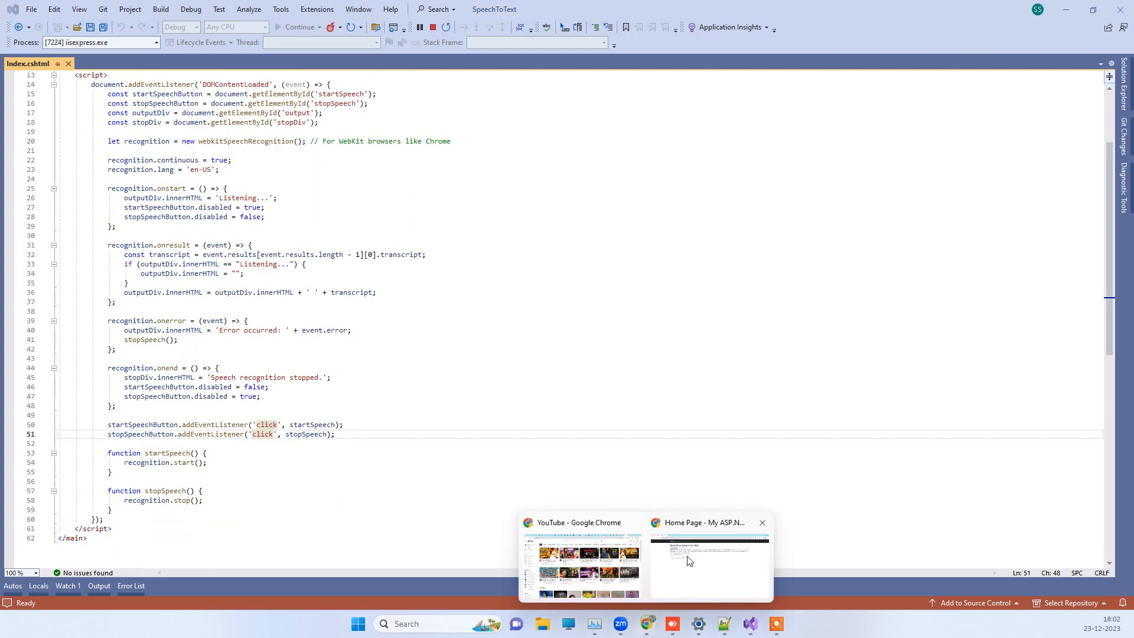
Open code2night.com in a new Chrome tab and search the page for "speech".
click(710, 565)
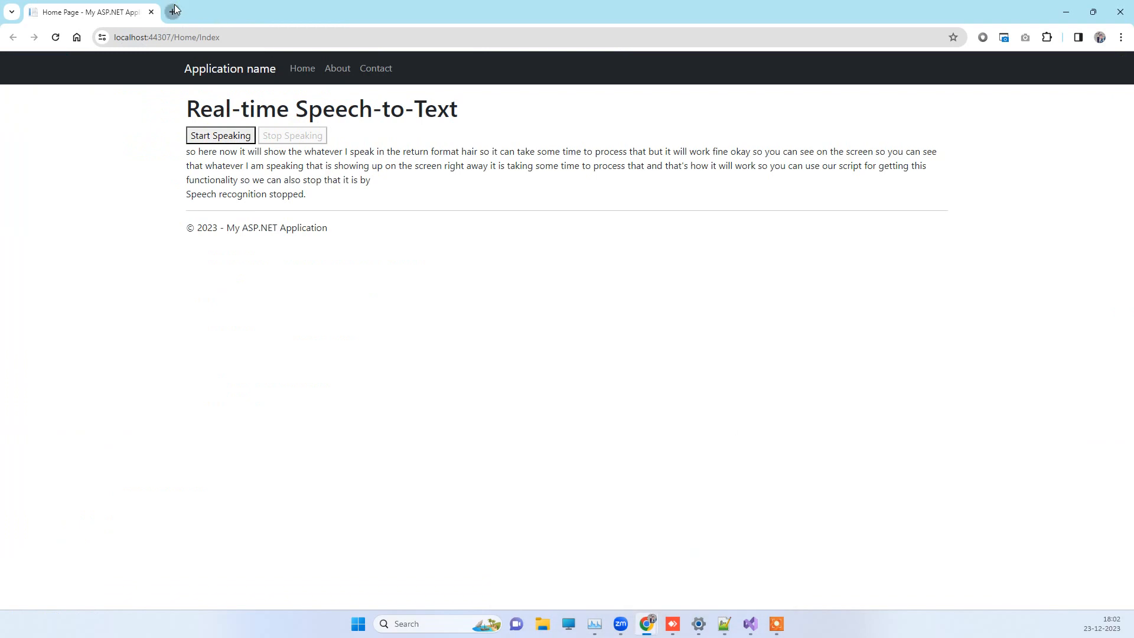
click(174, 12)
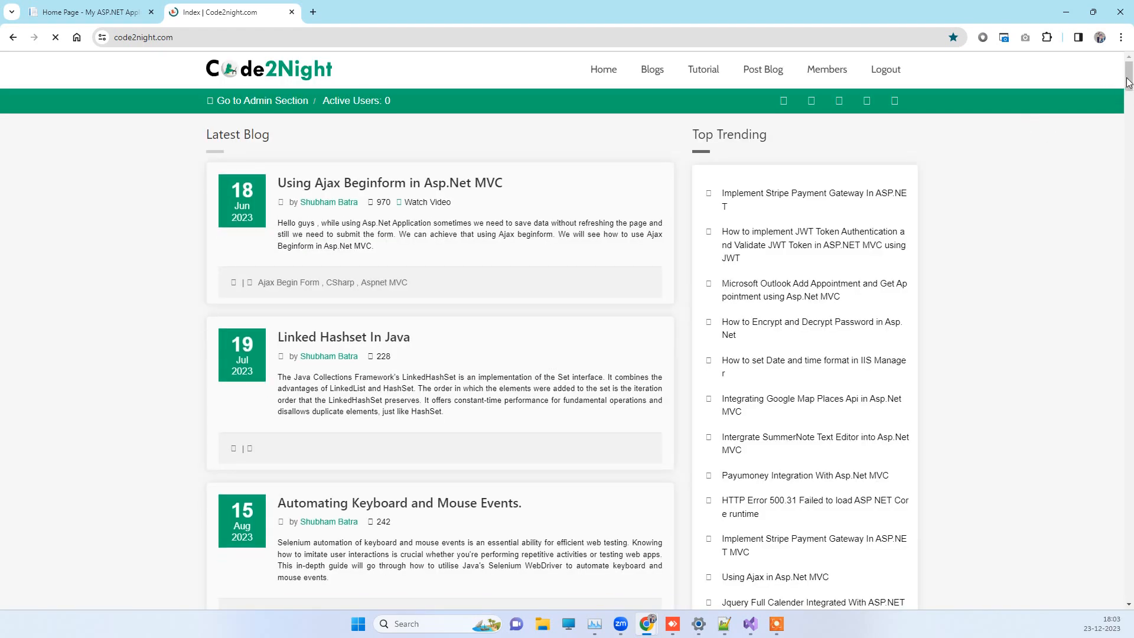
key(ctrl+f)
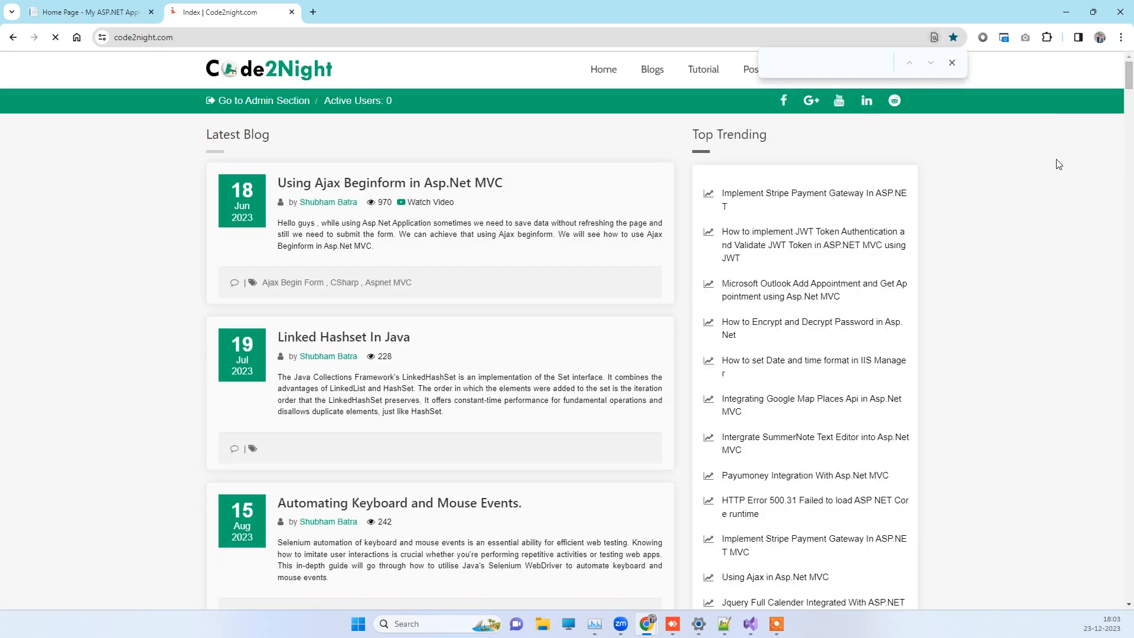
text(speech)
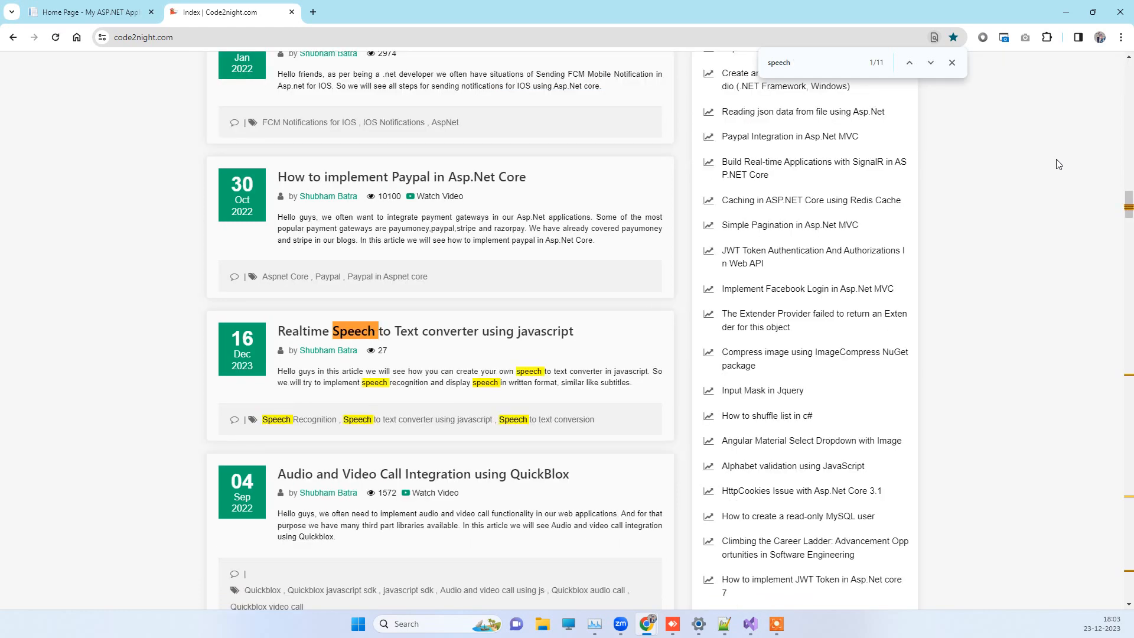
mouse_move(412, 338)
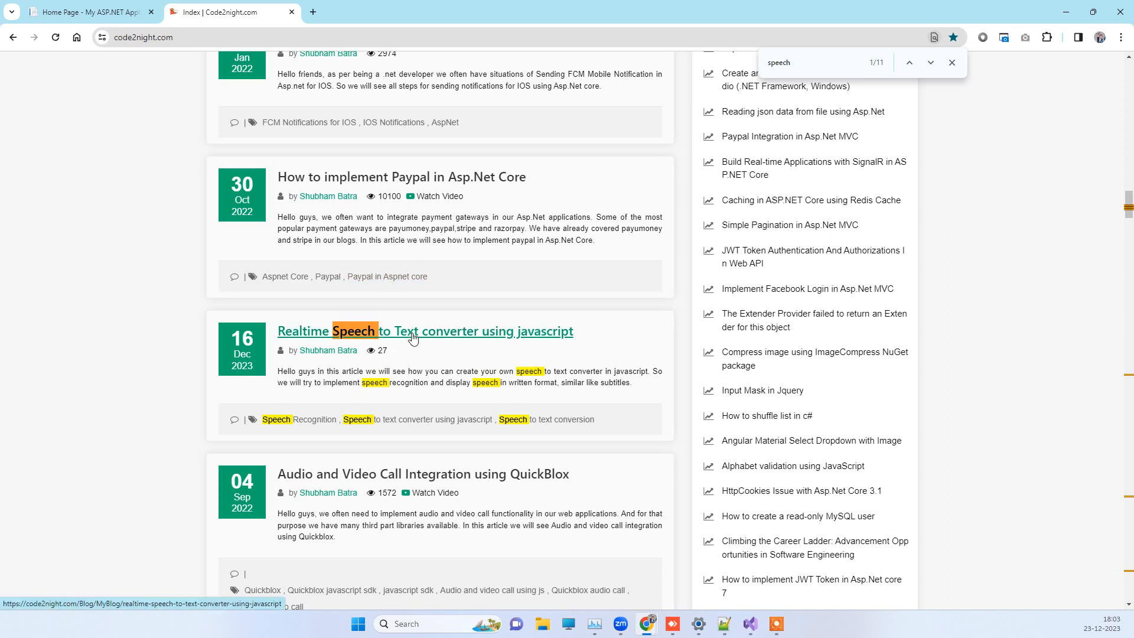
Open the Realtime Speech to Text converter using javascript post and skim its walkthrough.
click(423, 330)
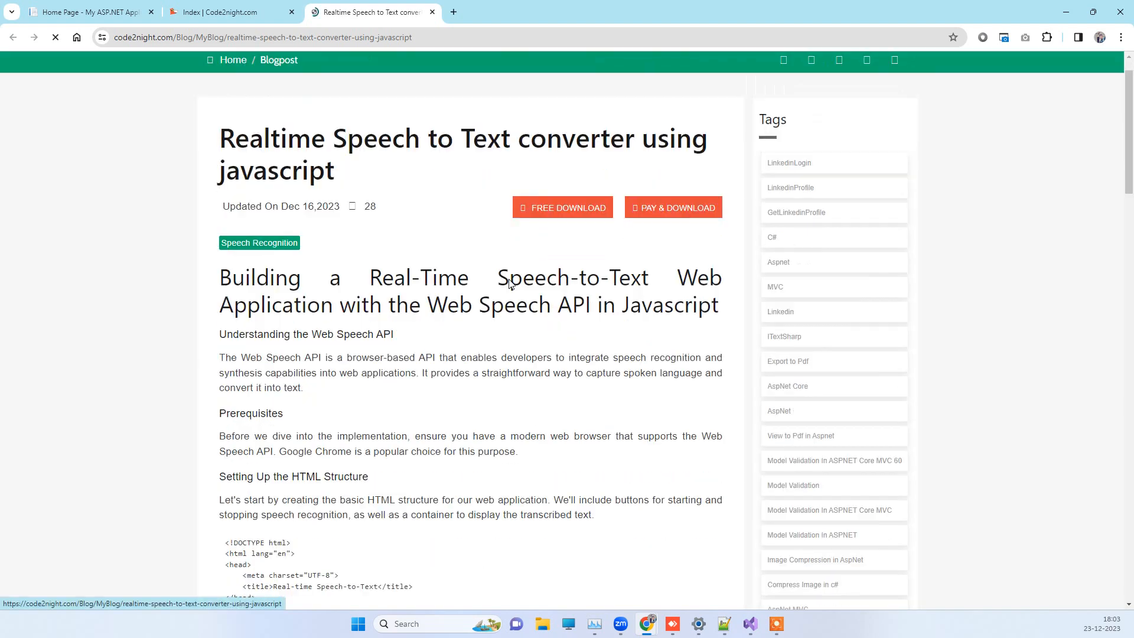
scroll(down, 3)
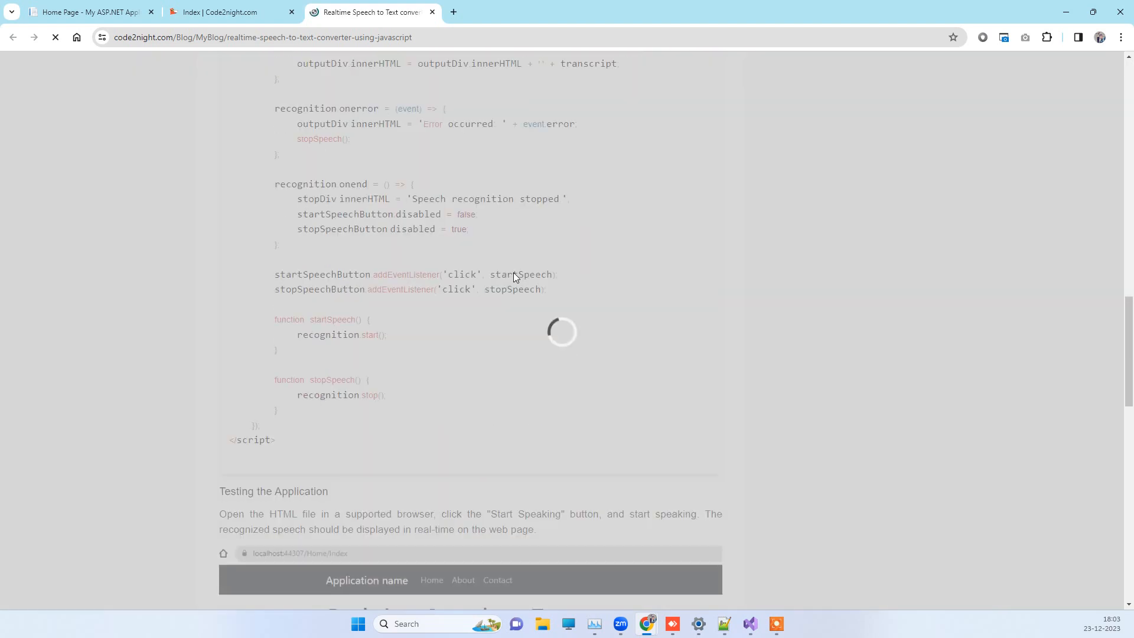
scroll(down, 3)
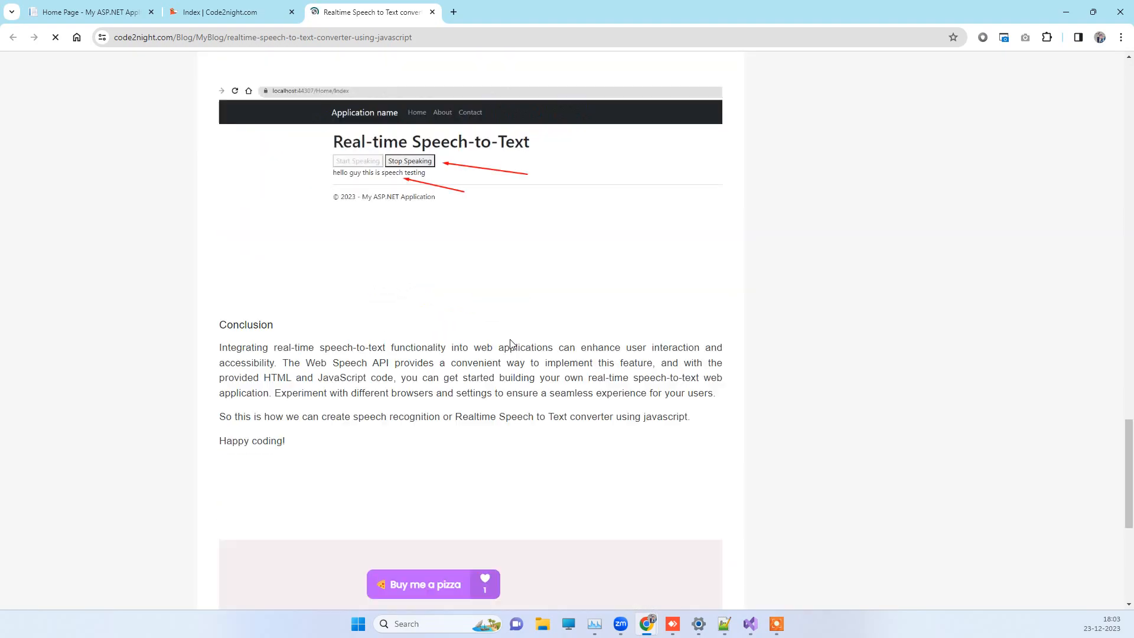
scroll(up, 3)
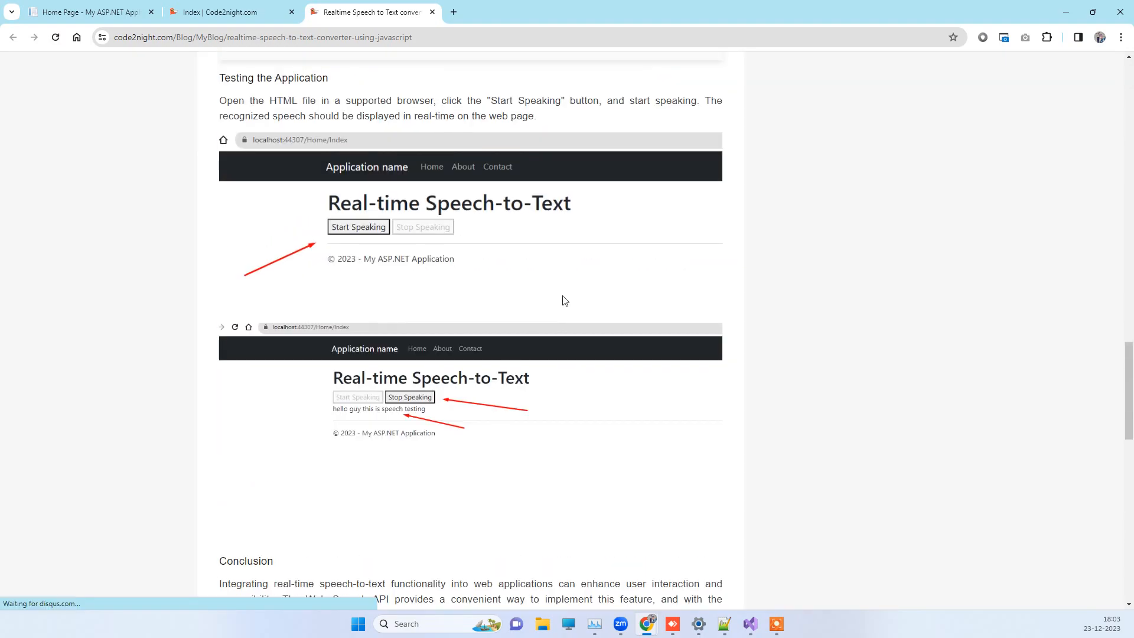
scroll(up, 3)
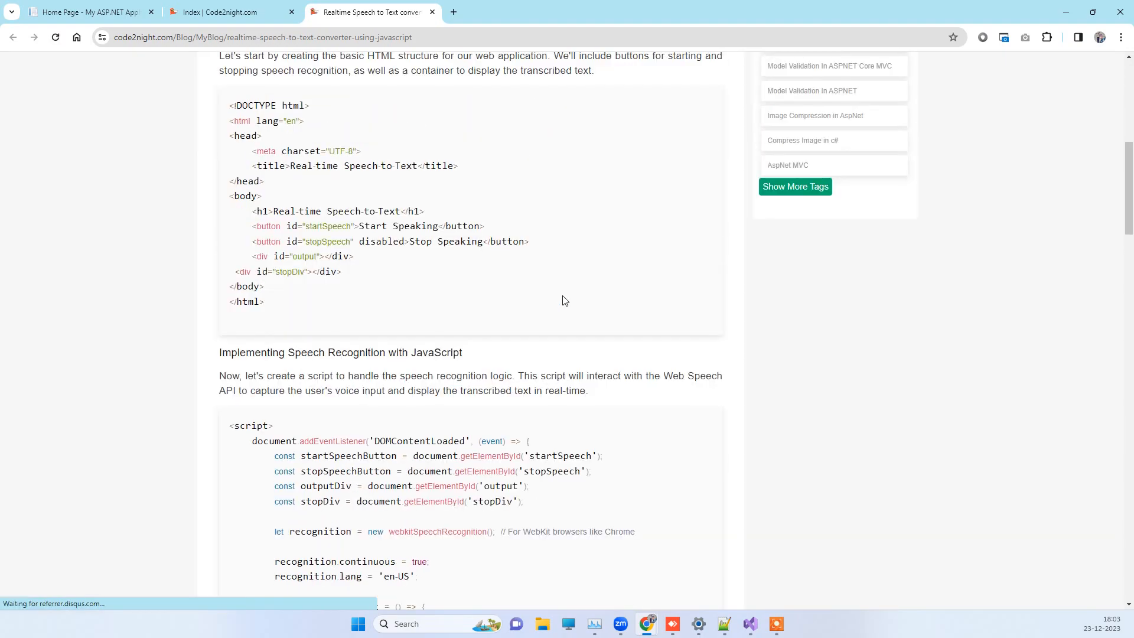
scroll(up, 3)
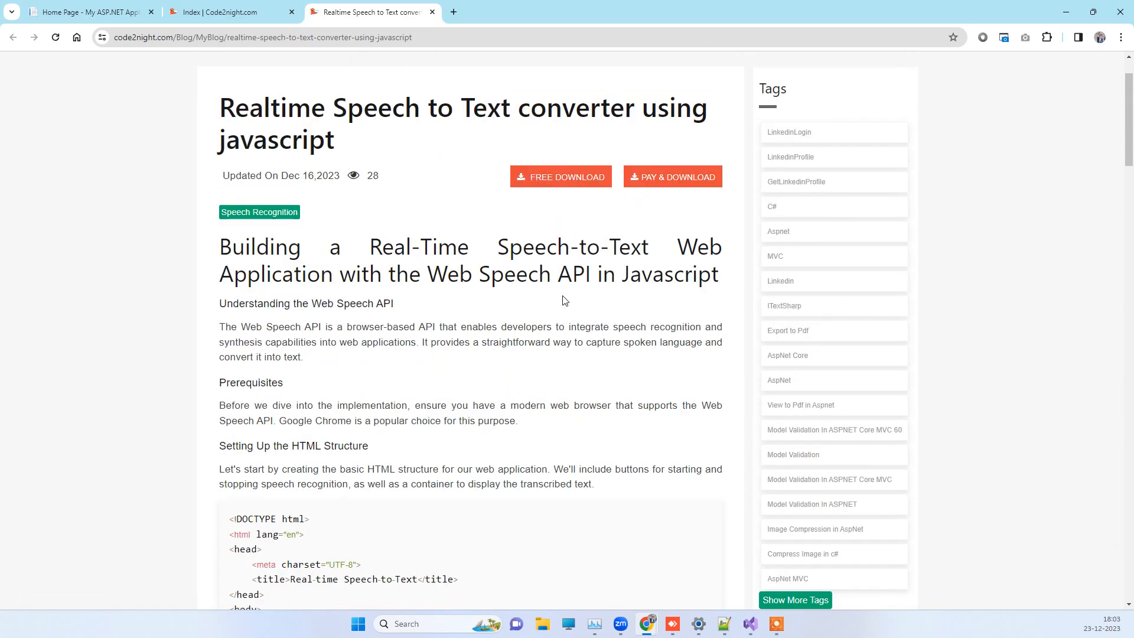
mouse_move(565, 300)
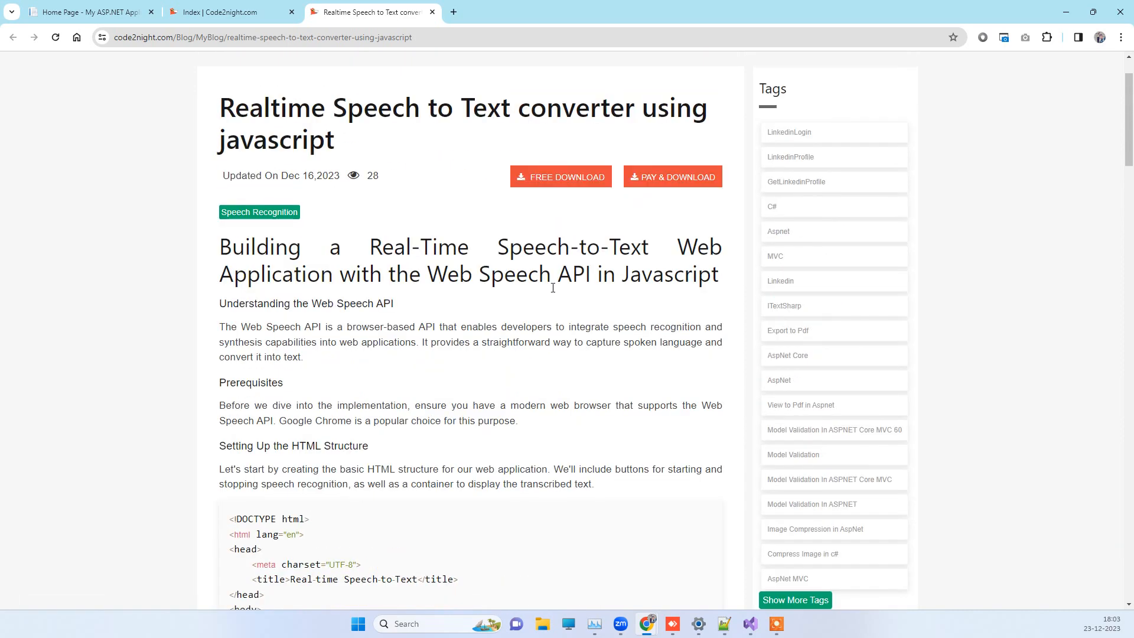